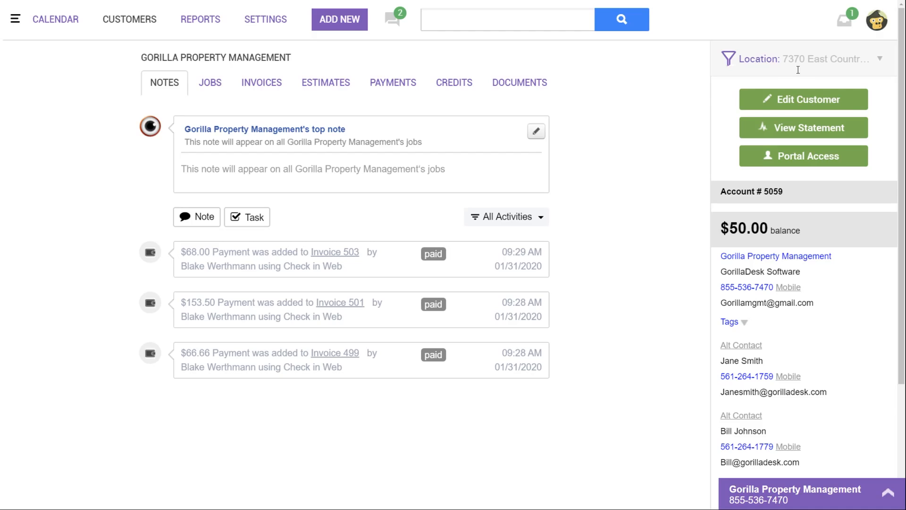
mouse_move(817, 106)
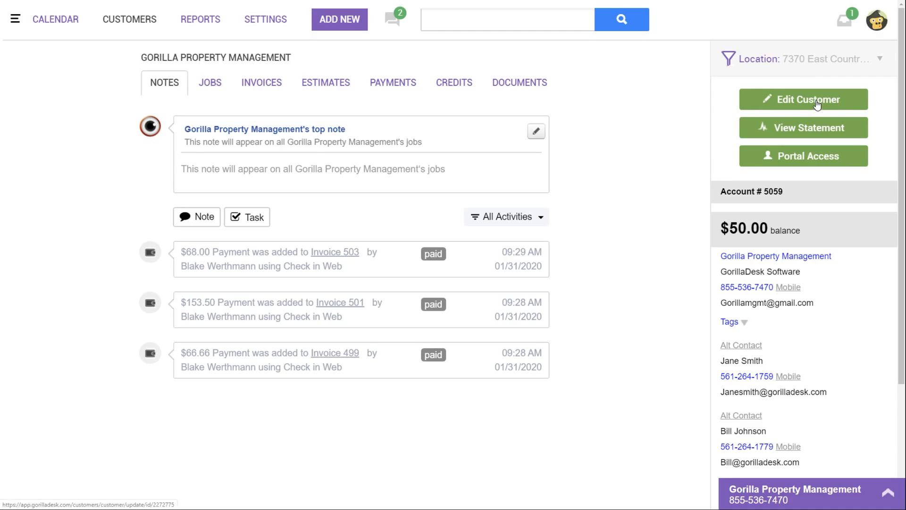
Bring up the Gorilla Property Management customer record in edit mode
left_click(803, 99)
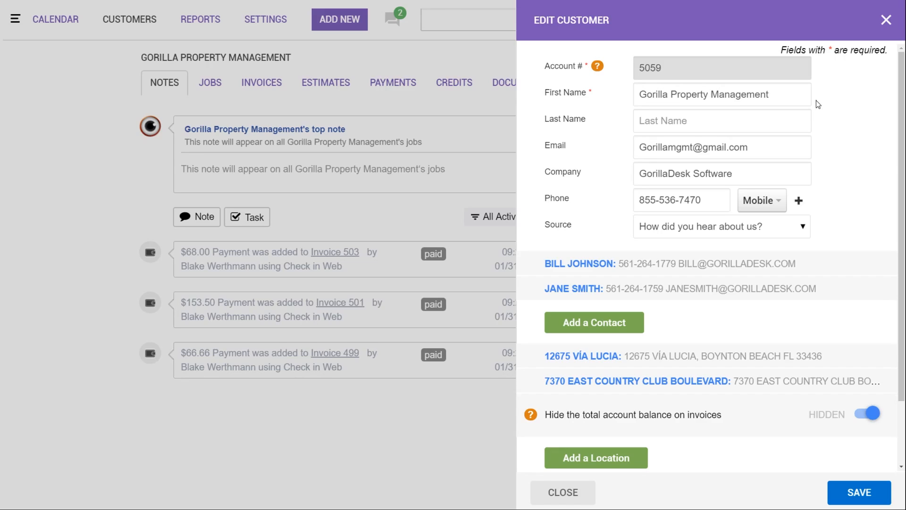
left_click(594, 323)
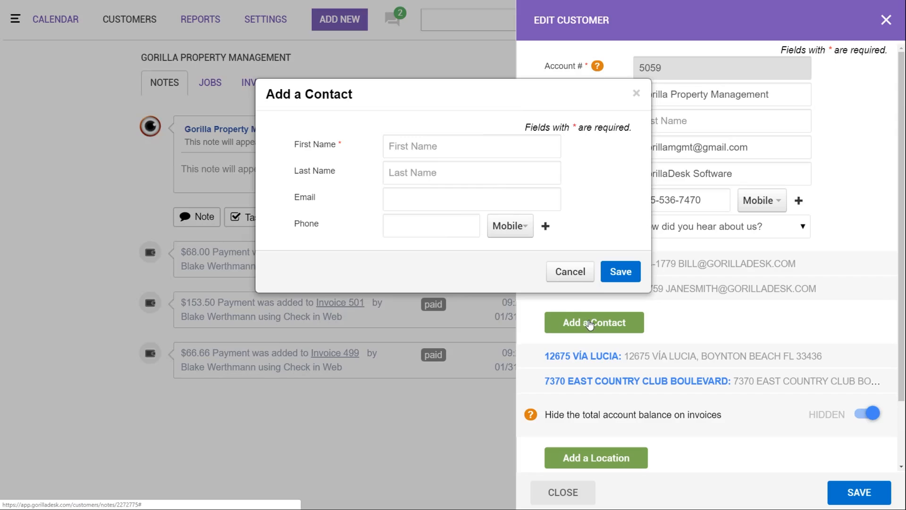
type("J")
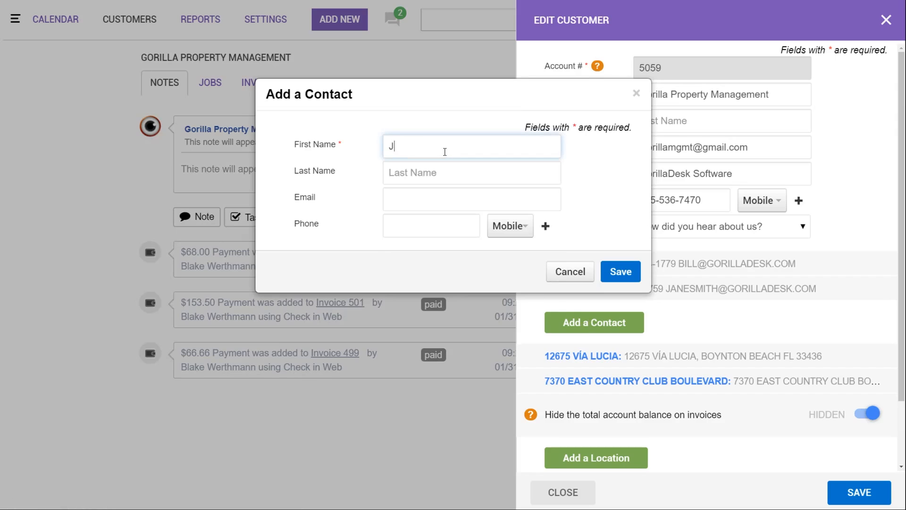
type("Smith")
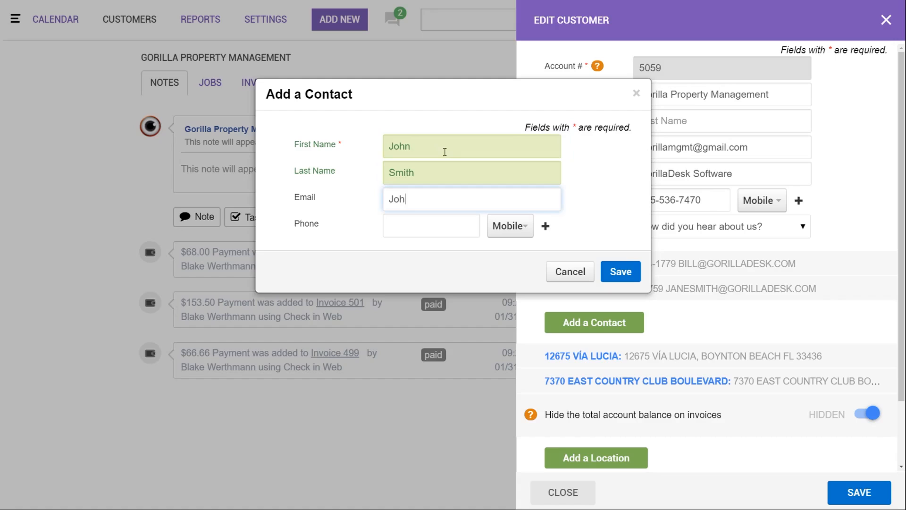
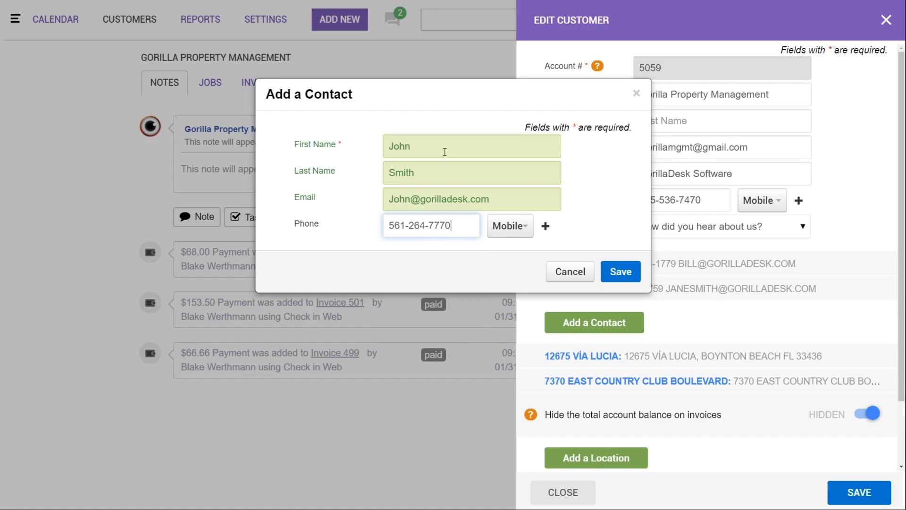
left_click(620, 272)
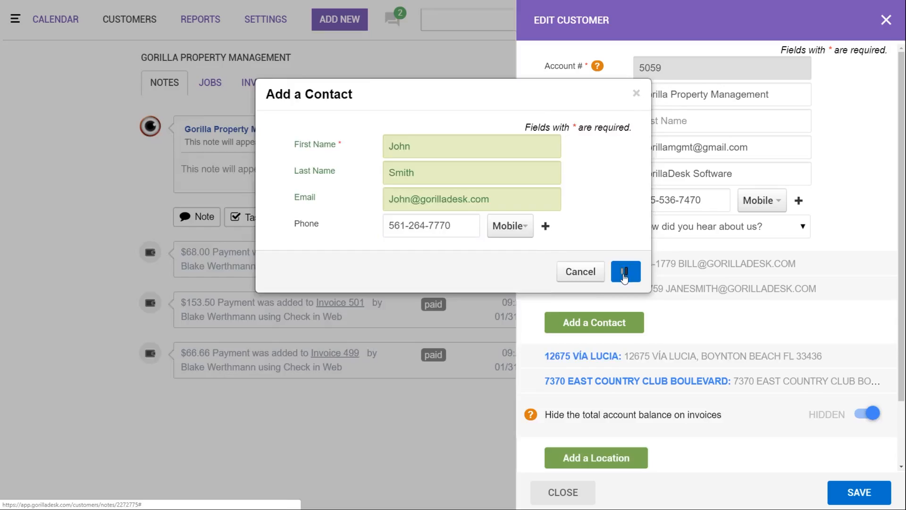
left_click(625, 272)
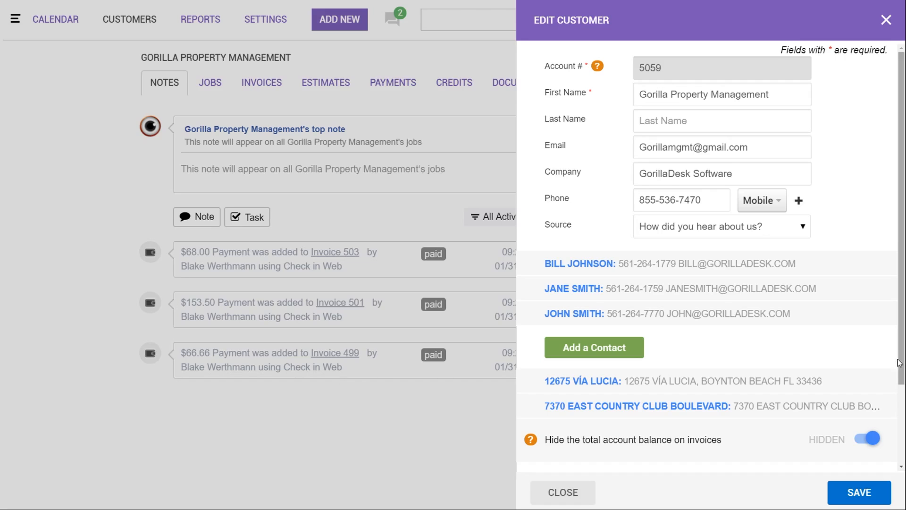
scroll("down", 3)
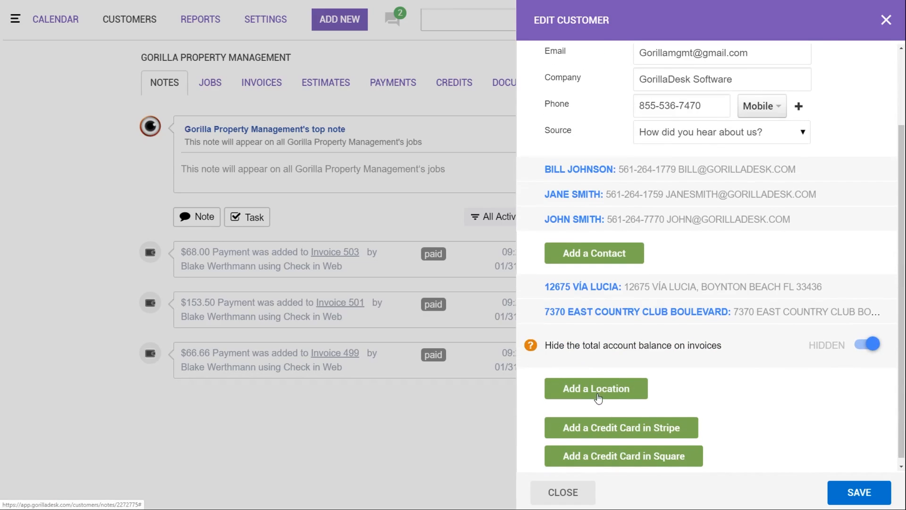
left_click(596, 388)
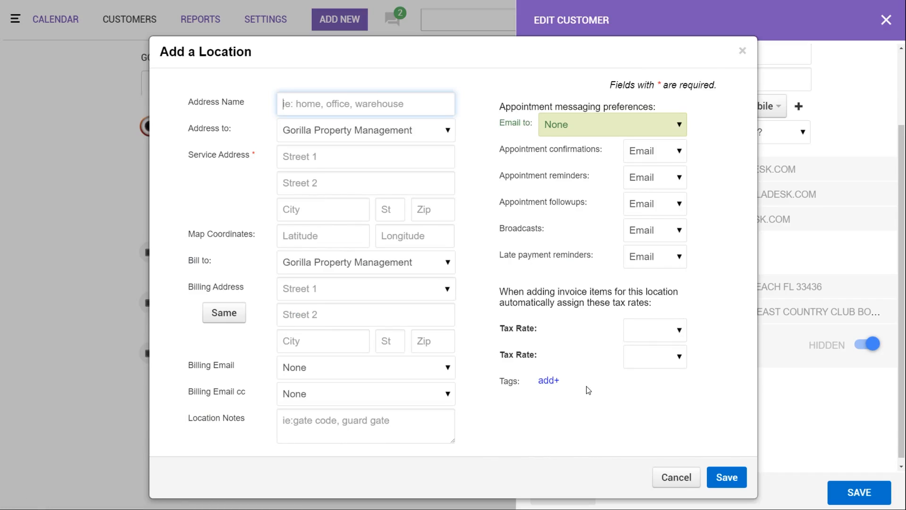
mouse_move(589, 384)
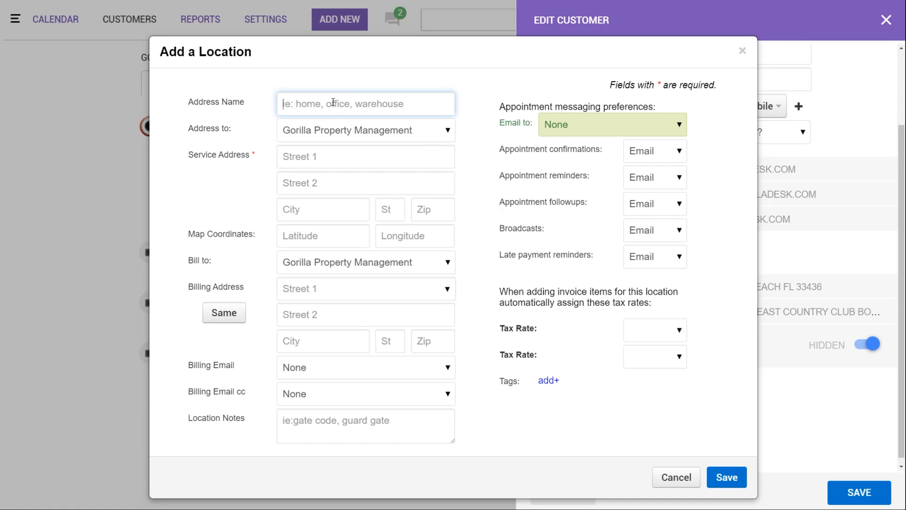
mouse_move(338, 128)
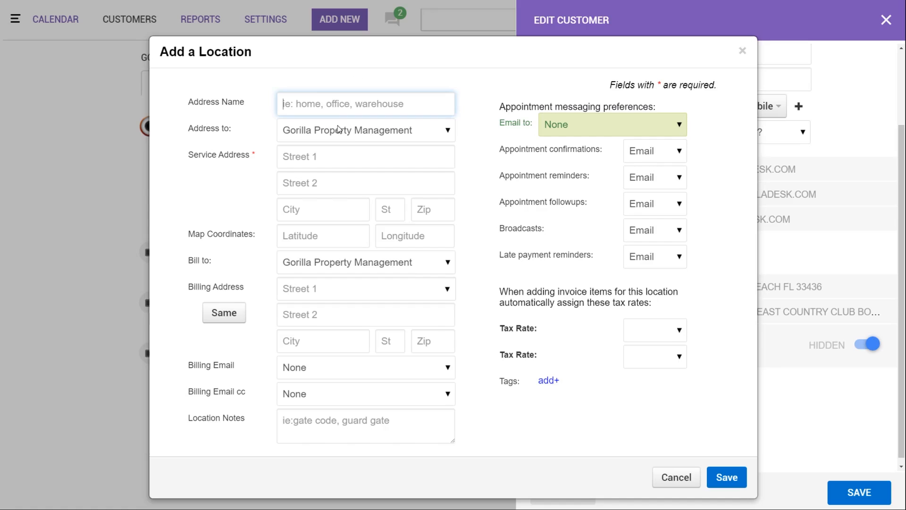
mouse_move(332, 142)
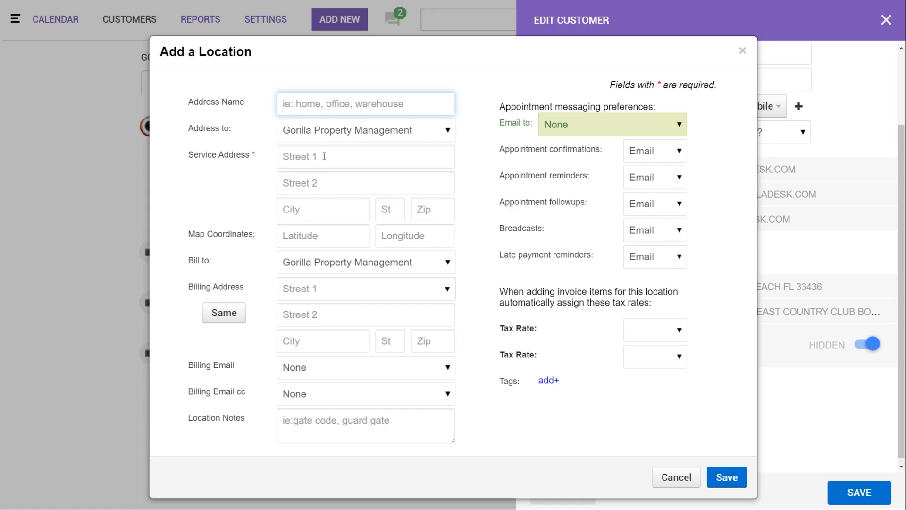
mouse_move(314, 262)
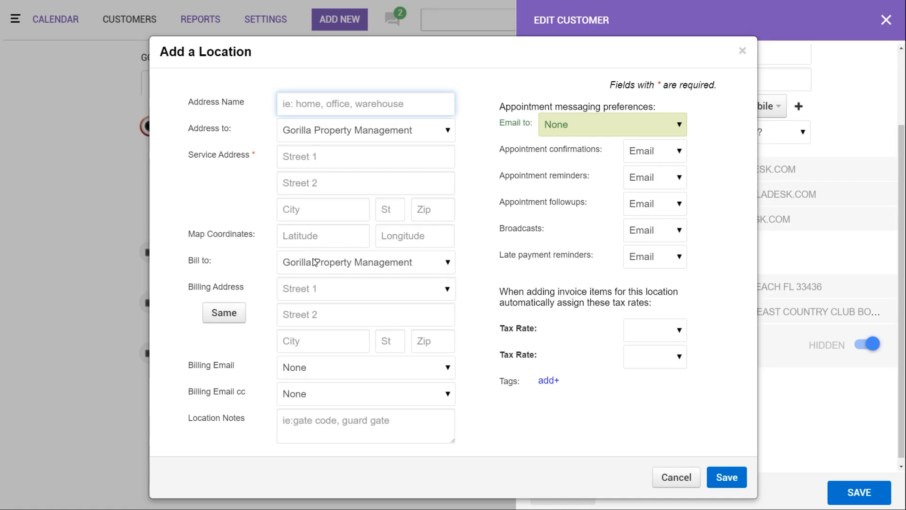
left_click(366, 104)
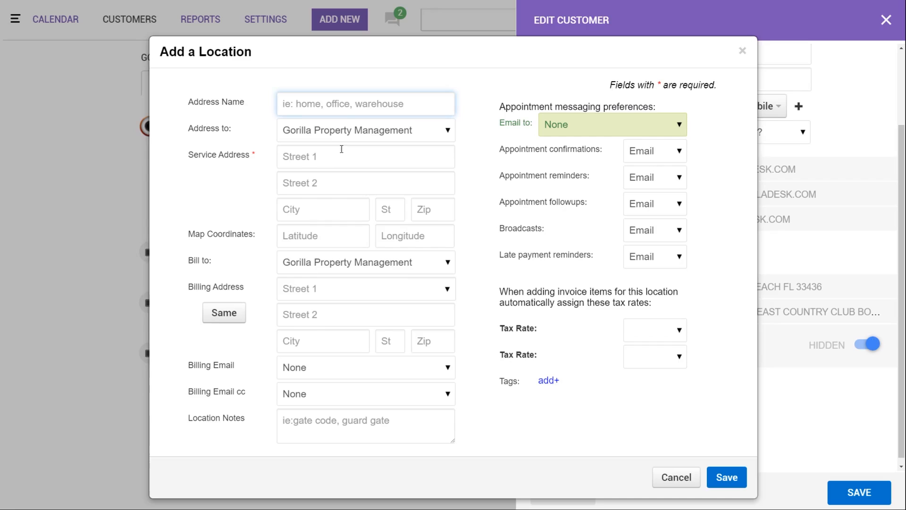
left_click(365, 131)
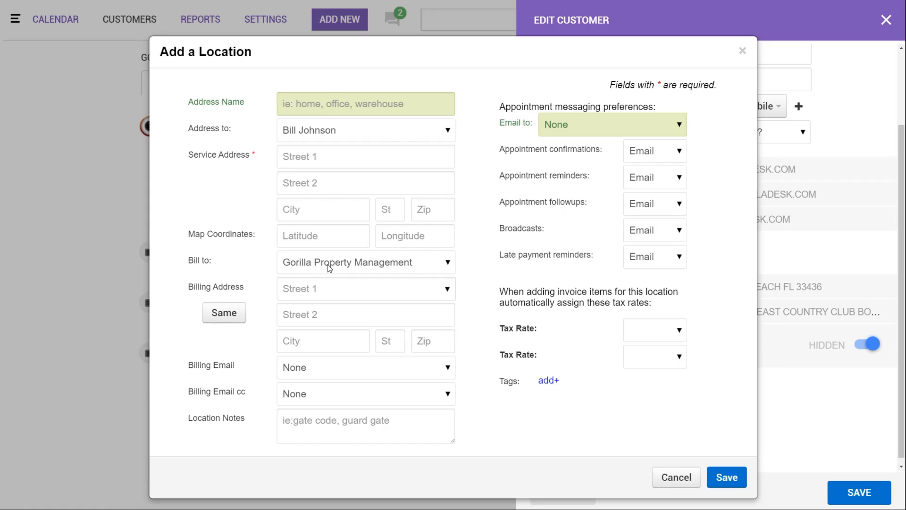
mouse_move(104, 385)
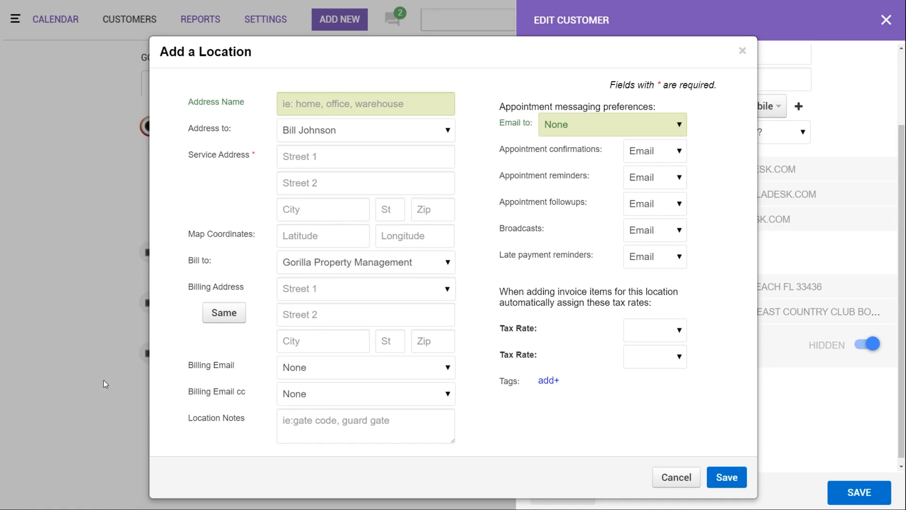
mouse_move(51, 345)
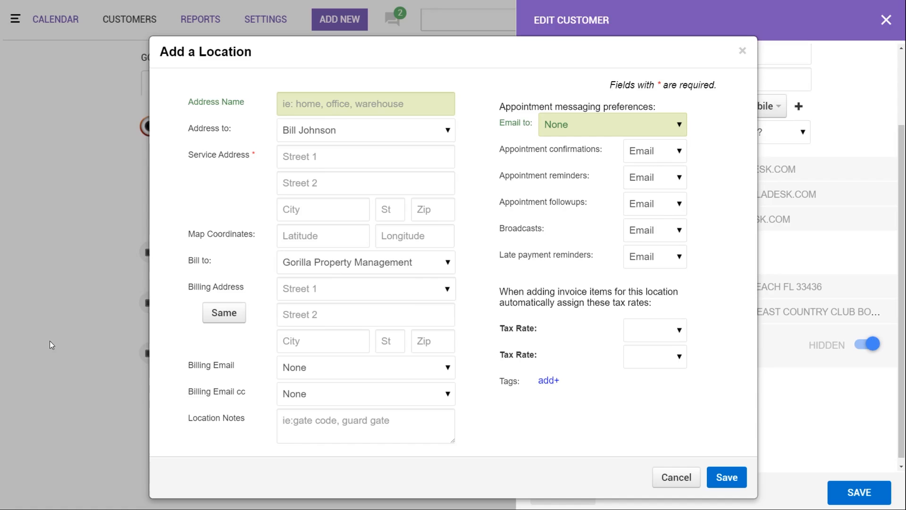
left_click(364, 156)
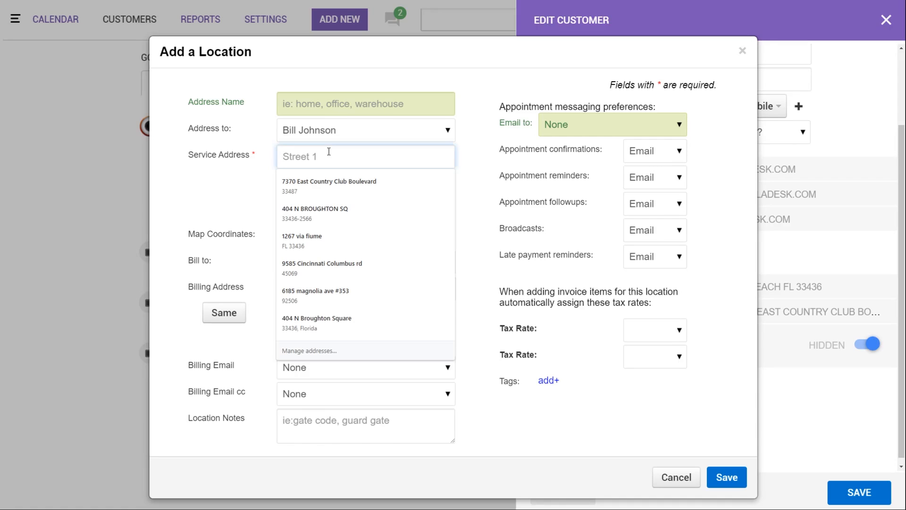
type("1267")
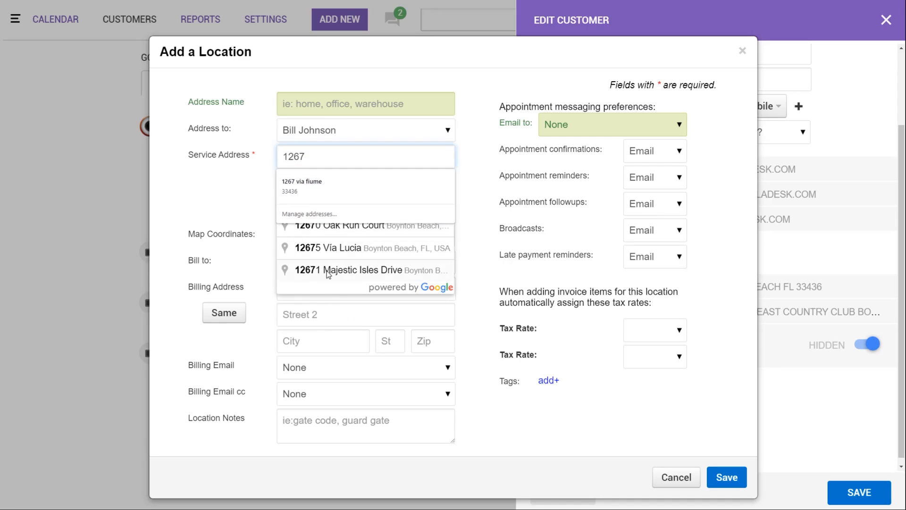
left_click(365, 270)
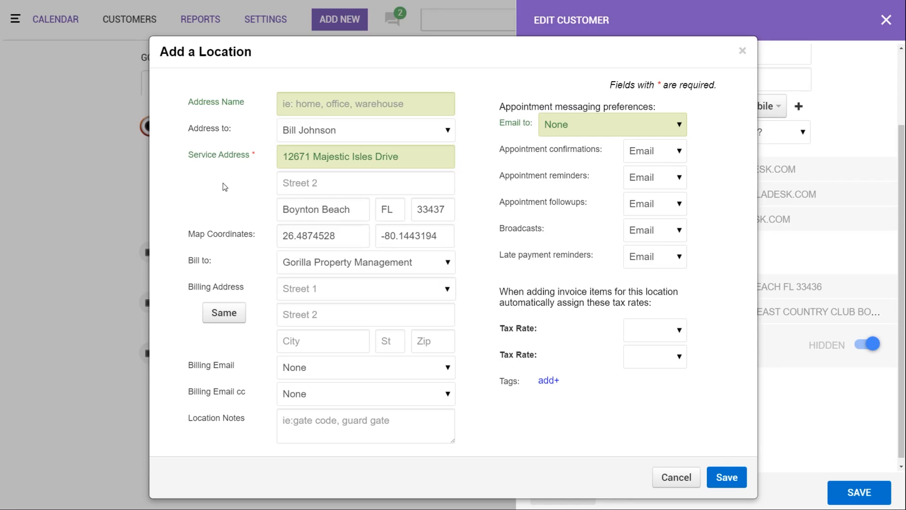
mouse_move(221, 146)
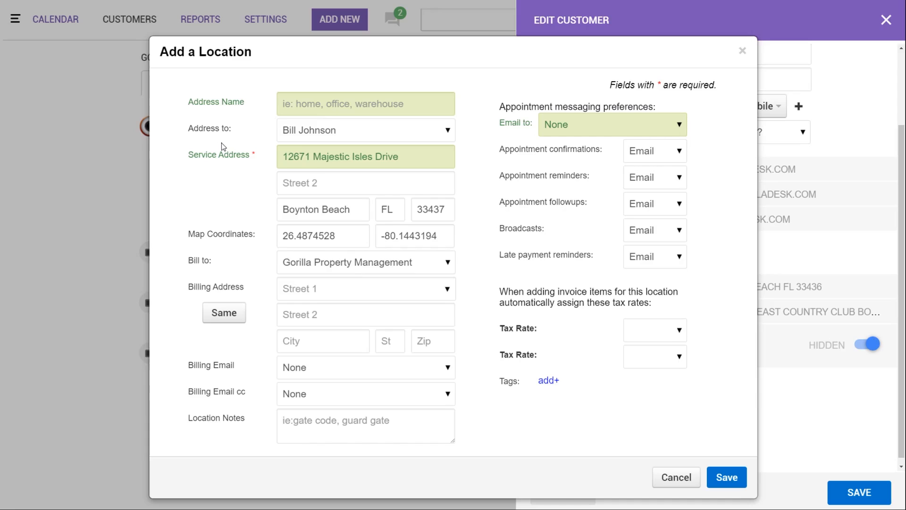
left_click(367, 289)
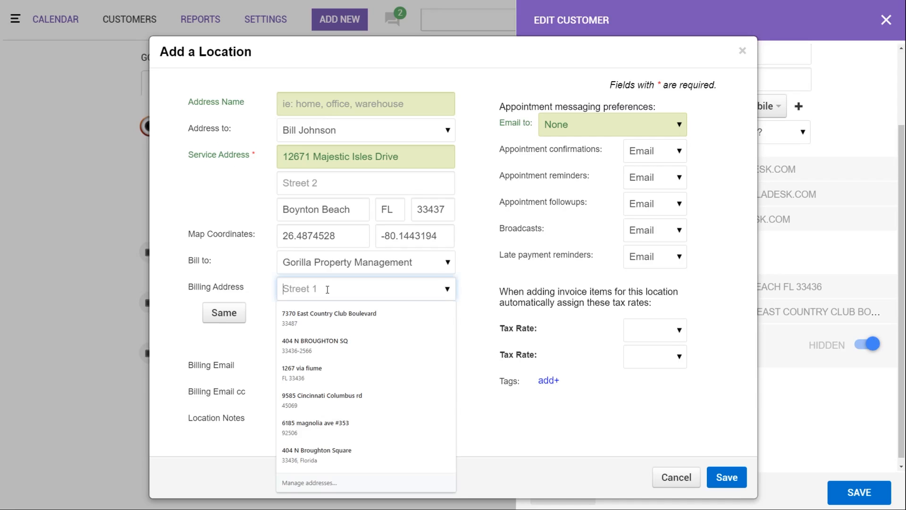
left_click(329, 318)
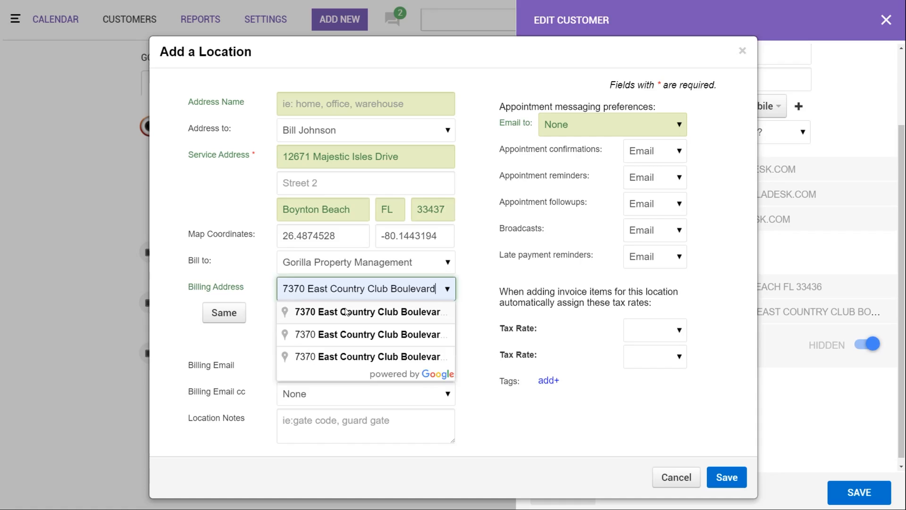
left_click(370, 312)
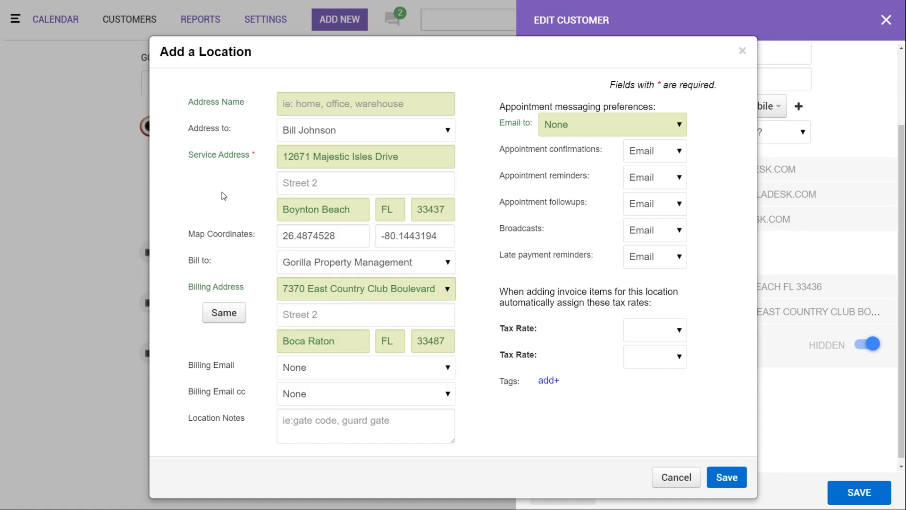
mouse_move(365, 389)
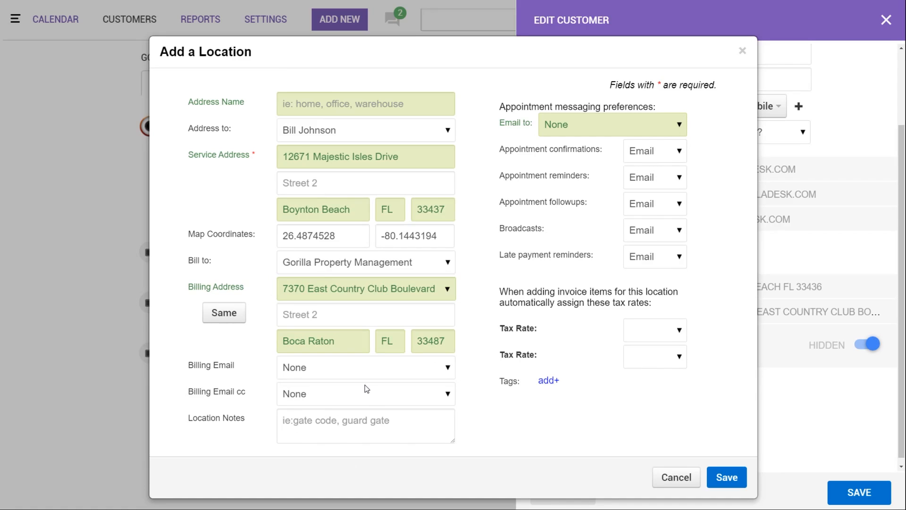
mouse_move(364, 388)
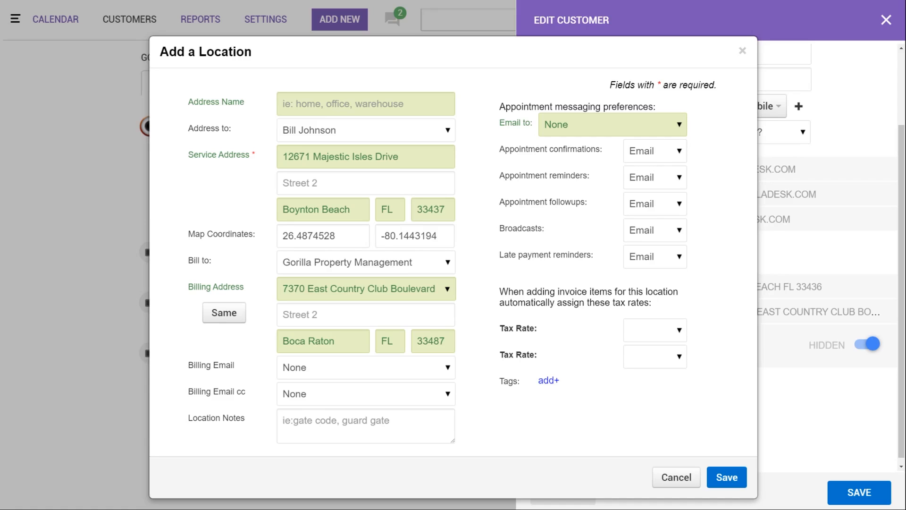
mouse_move(417, 455)
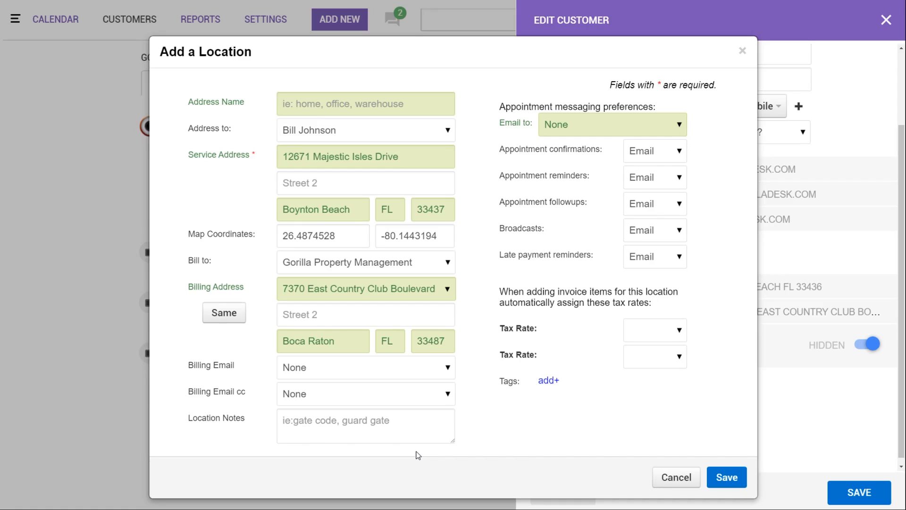
Send billing emails to Gorilla Property Management with Jane Smith copied
left_click(366, 368)
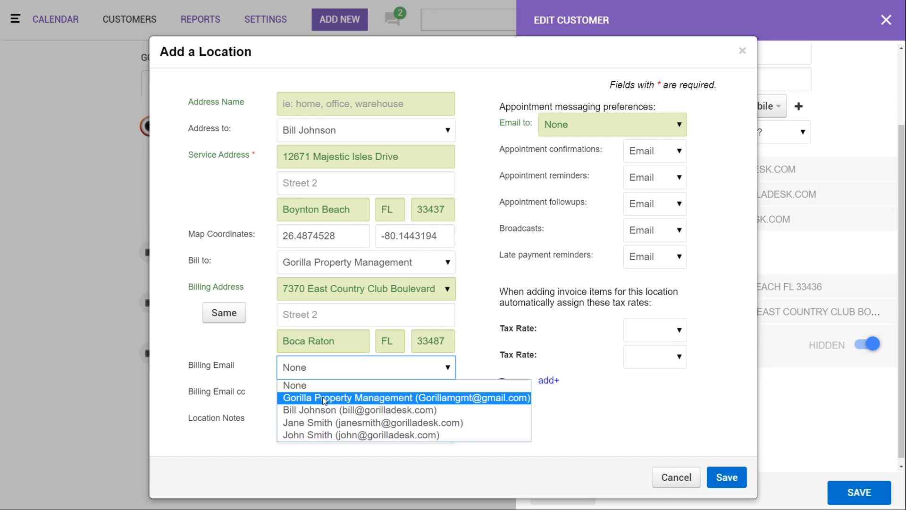
left_click(405, 398)
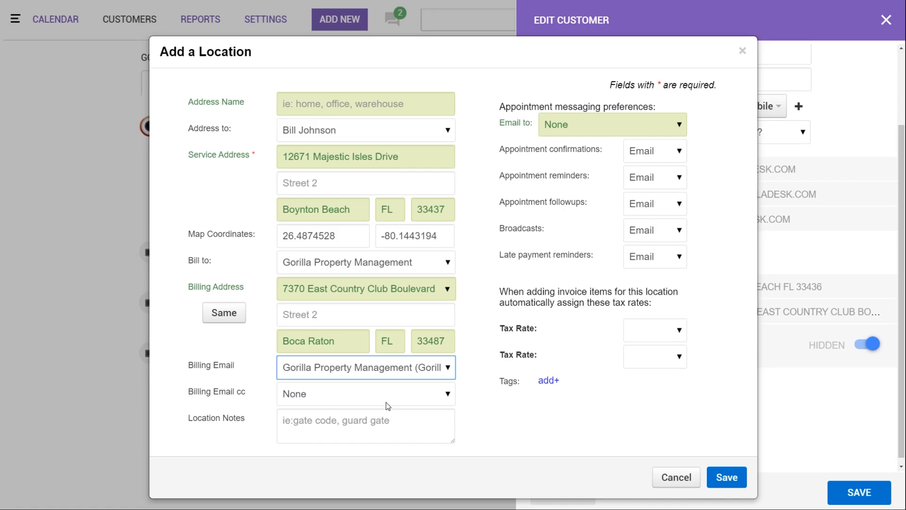
left_click(366, 394)
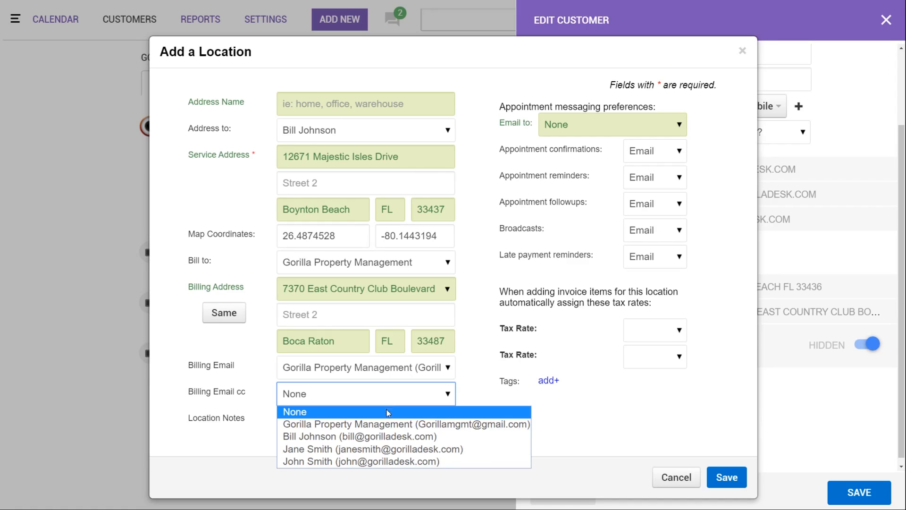
left_click(362, 448)
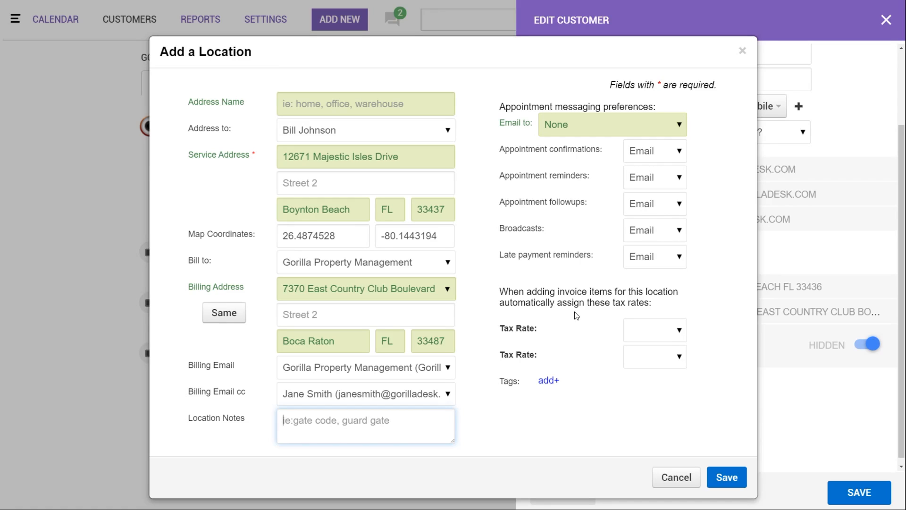
mouse_move(566, 230)
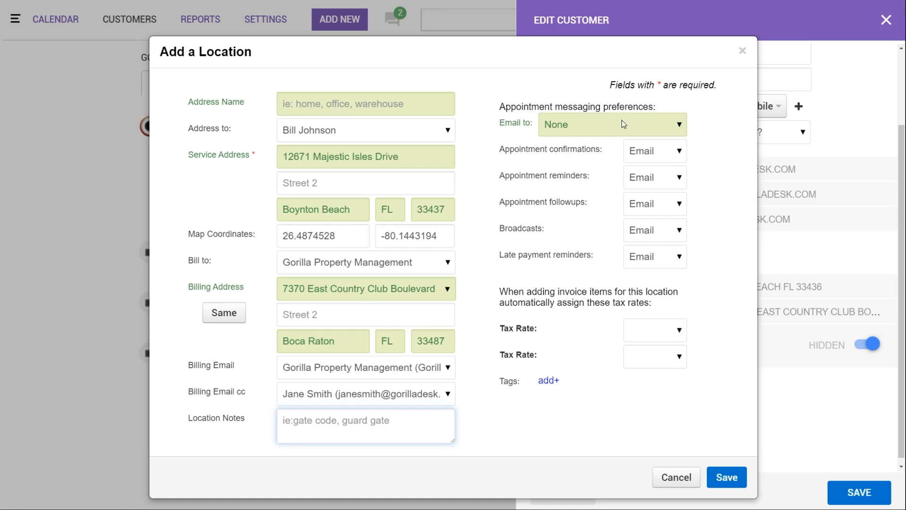
left_click(612, 124)
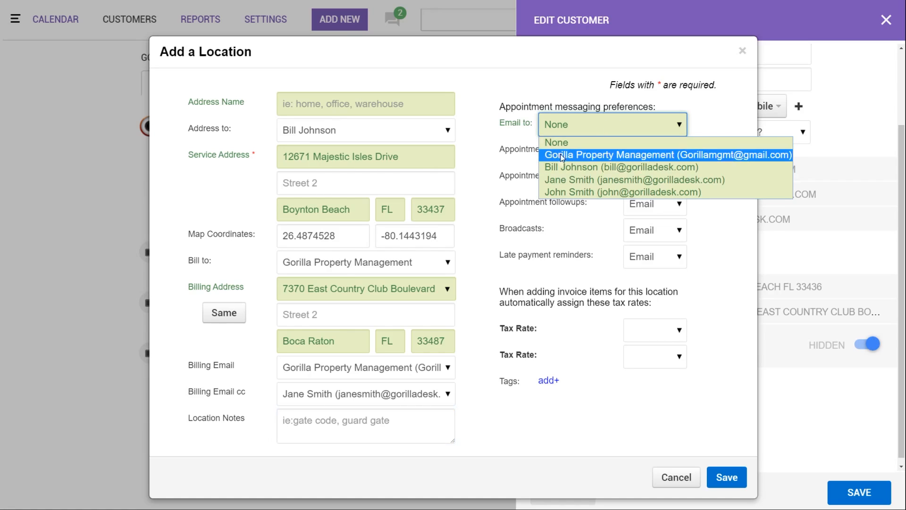
left_click(621, 167)
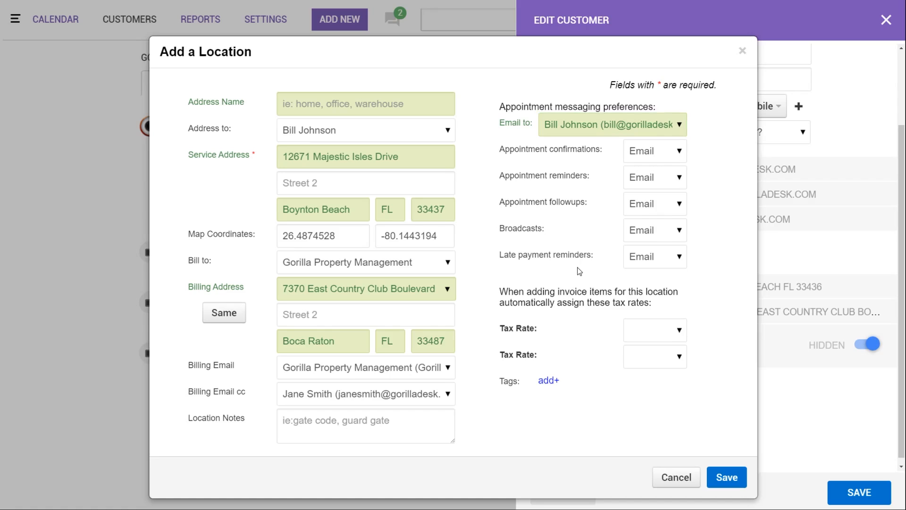
mouse_move(638, 351)
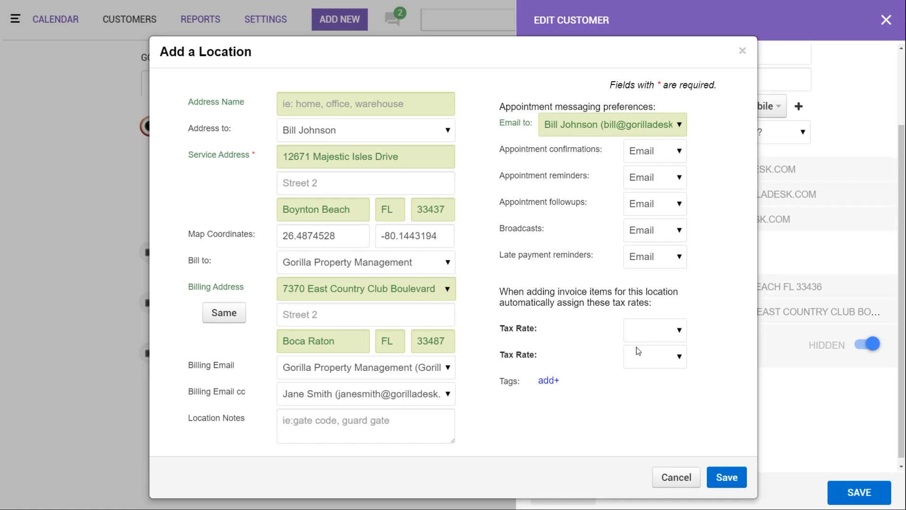
left_click(654, 329)
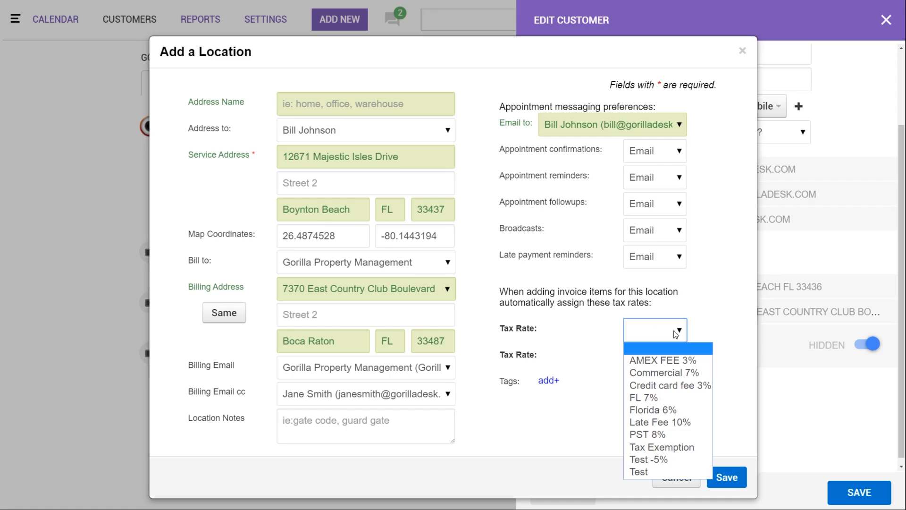
left_click(664, 372)
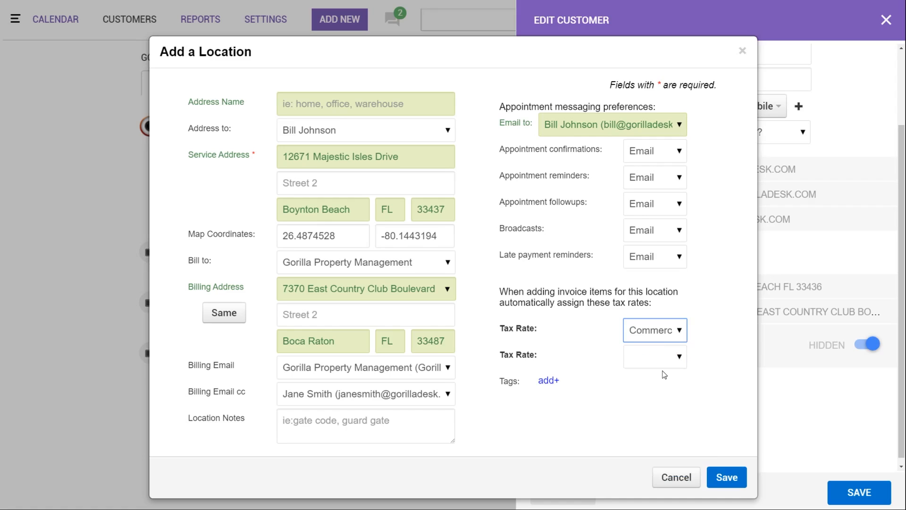
mouse_move(675, 400)
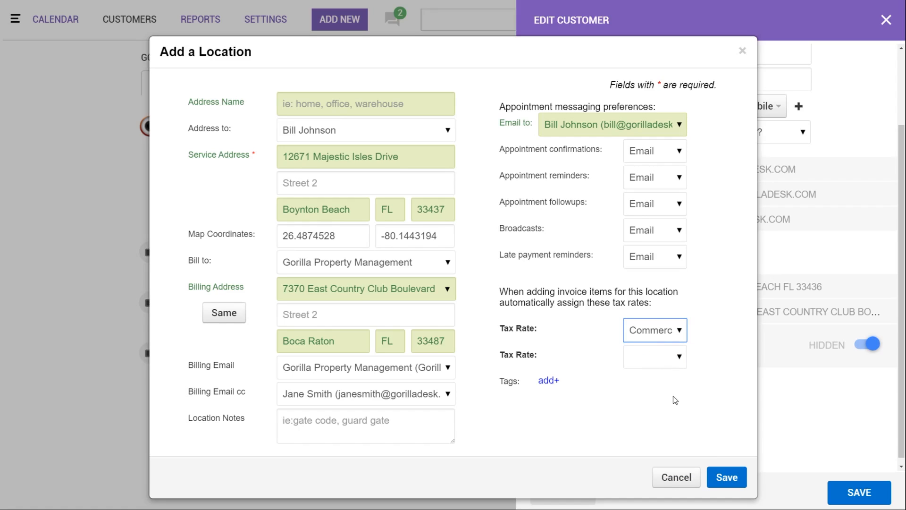
mouse_move(717, 426)
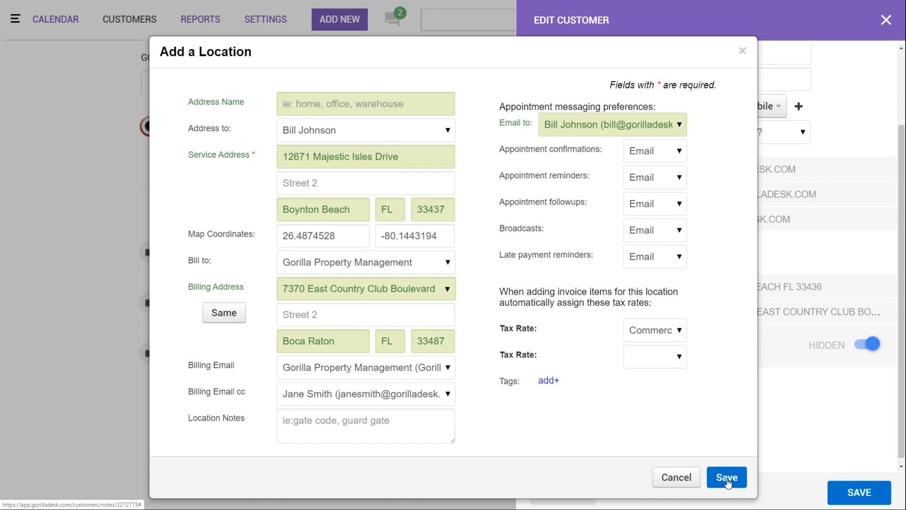
left_click(726, 477)
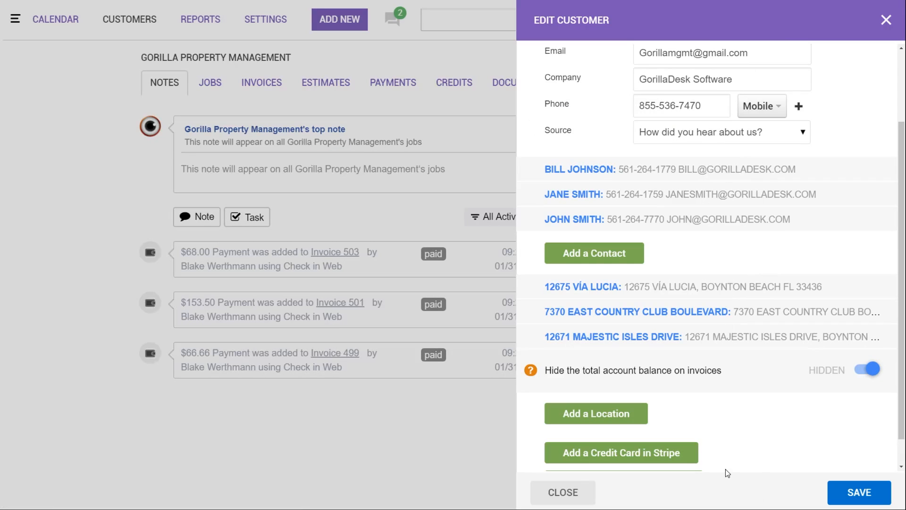
mouse_move(724, 434)
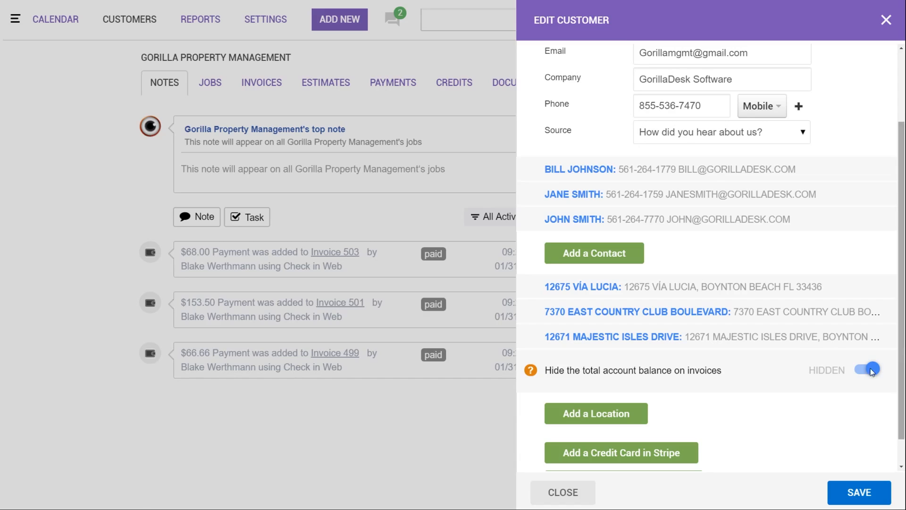
Turn off 'Hide the total account balance on invoices' and close the edit panel
scroll("down", 3)
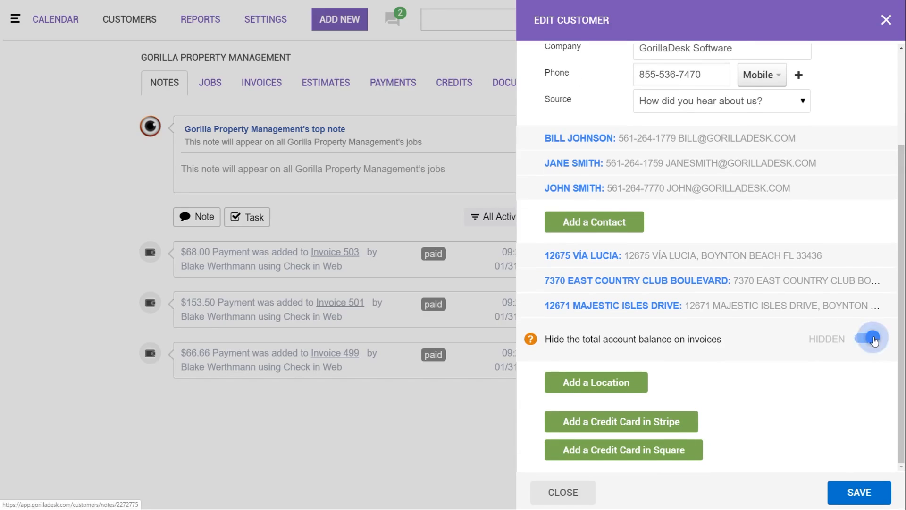
left_click(870, 339)
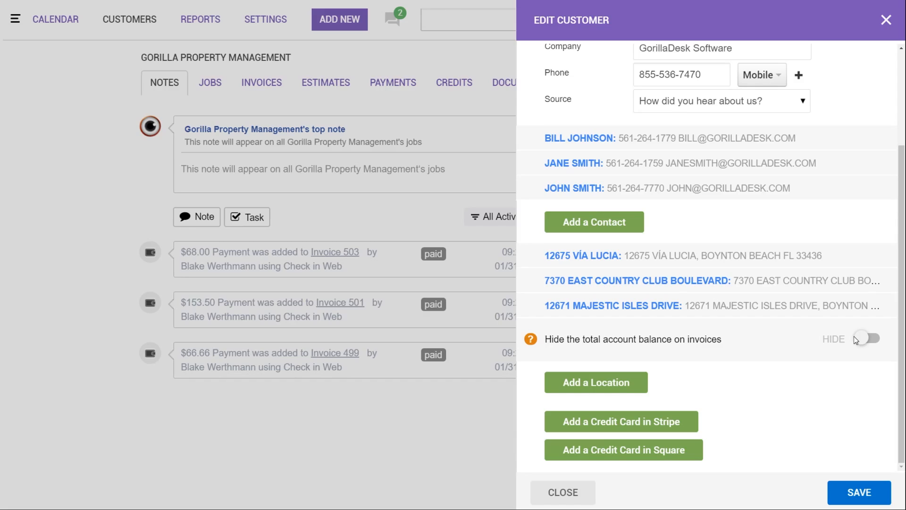
mouse_move(840, 240)
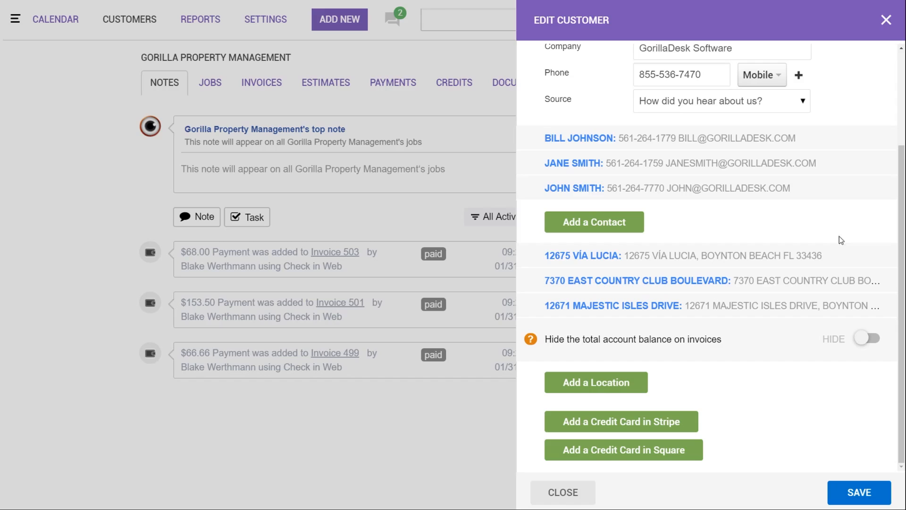
mouse_move(714, 368)
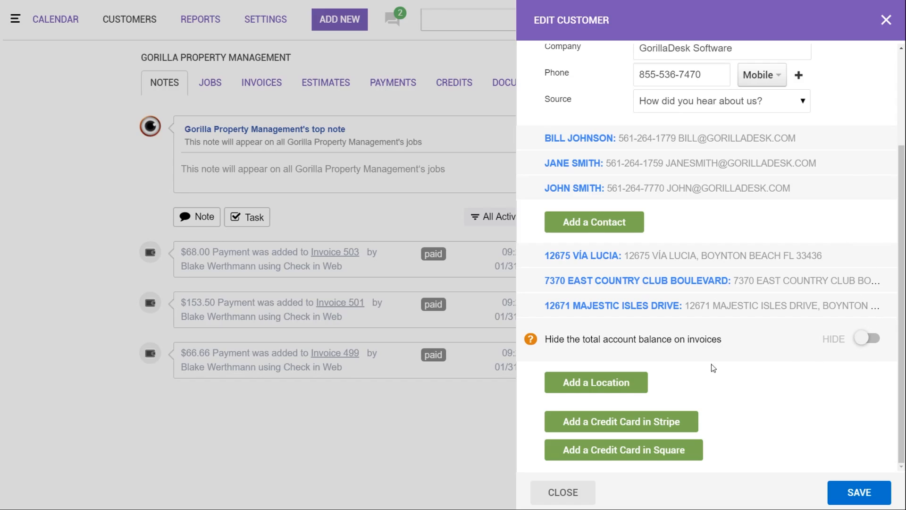
left_click(561, 492)
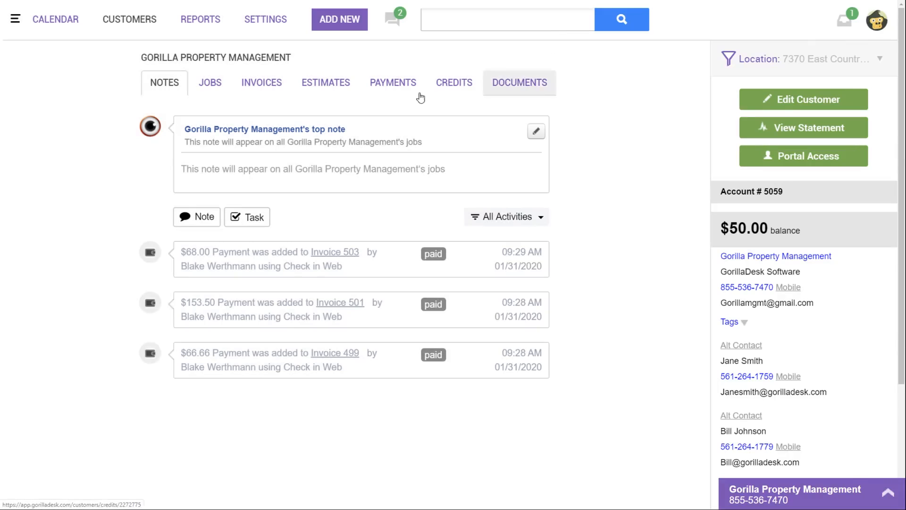
Review invoice 500 in the customer's invoice list, showing a $50.00 balance due, then close it
left_click(261, 83)
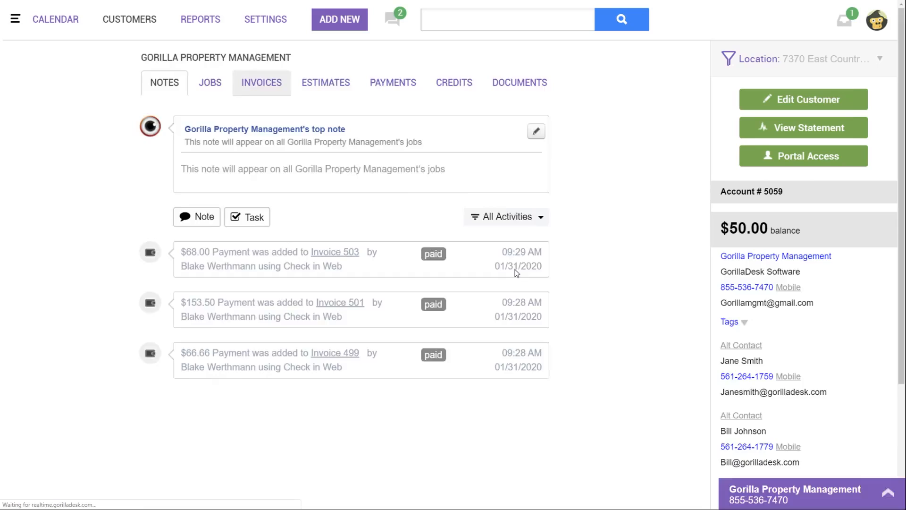
left_click(262, 82)
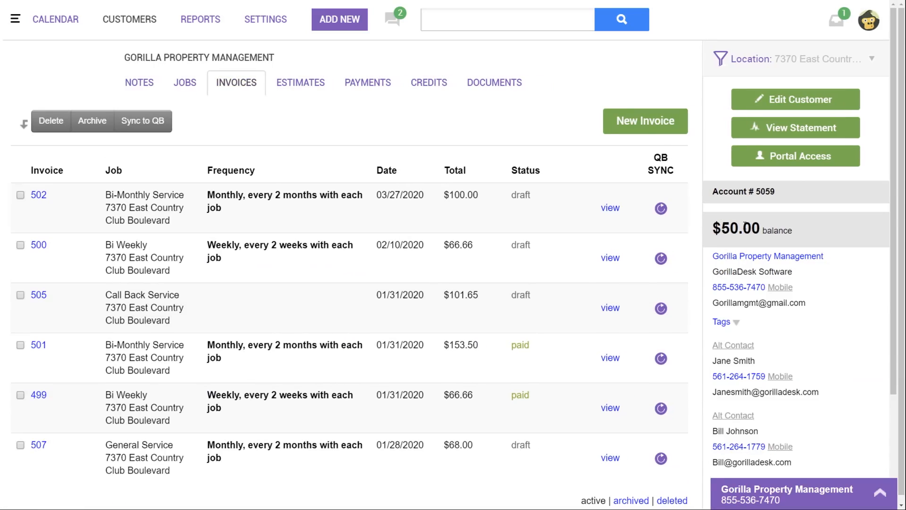
mouse_move(225, 270)
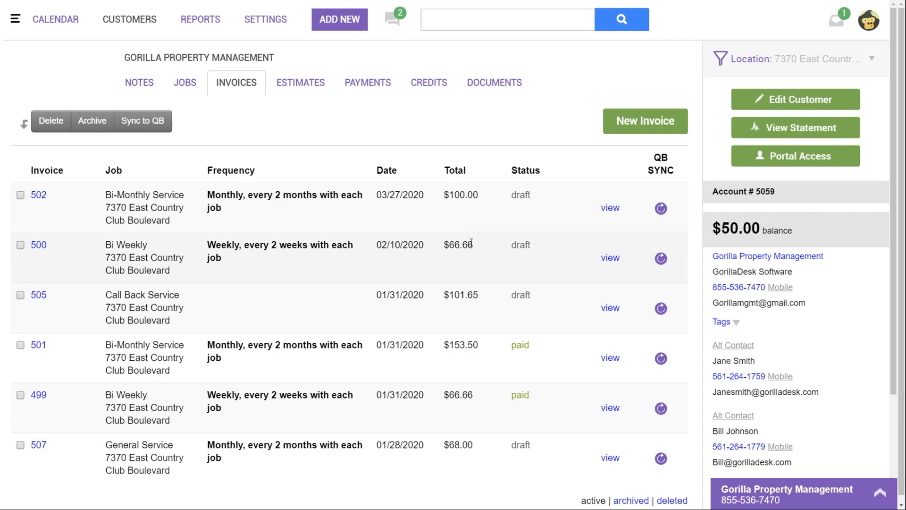
left_click(38, 244)
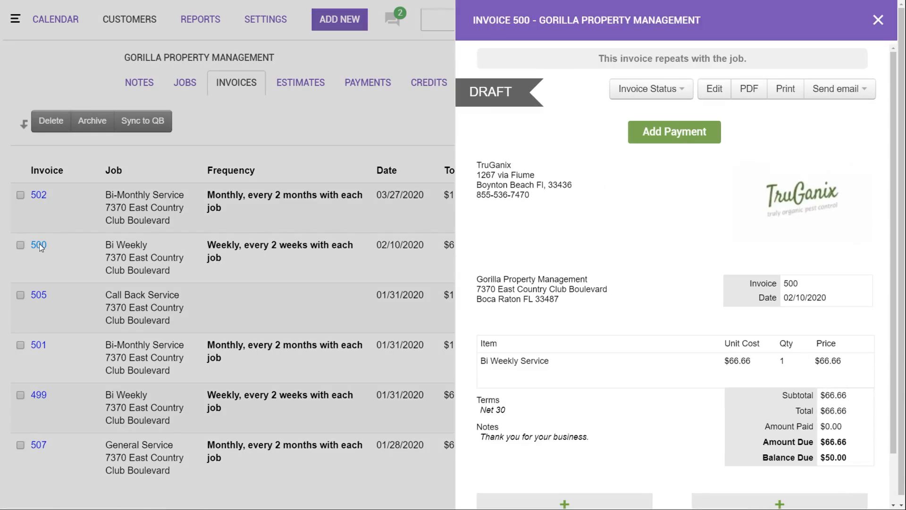
scroll("down", 3)
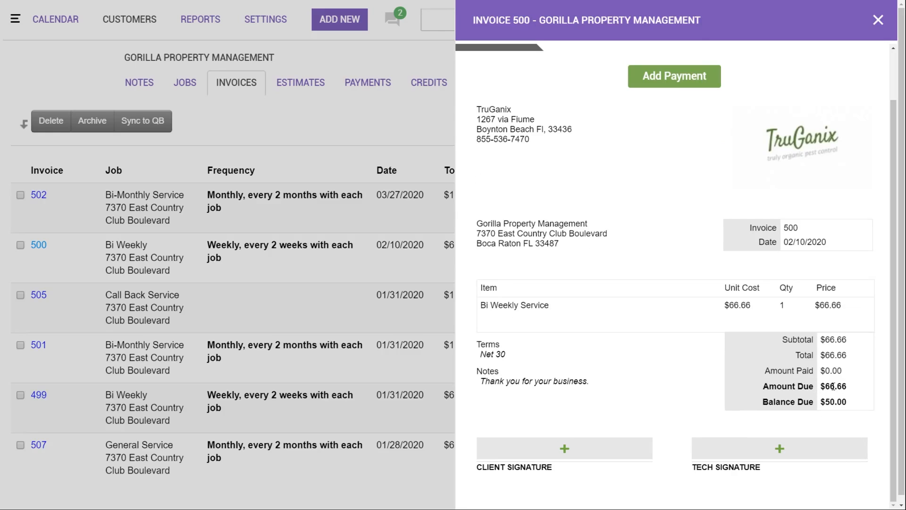
left_click(877, 20)
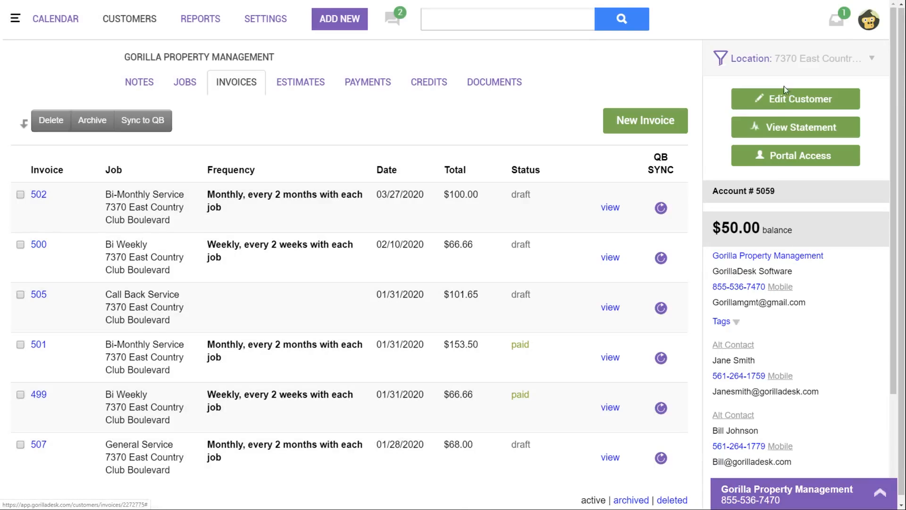
Turn on 'Hide the total account balance on invoices' and save the customer
left_click(795, 99)
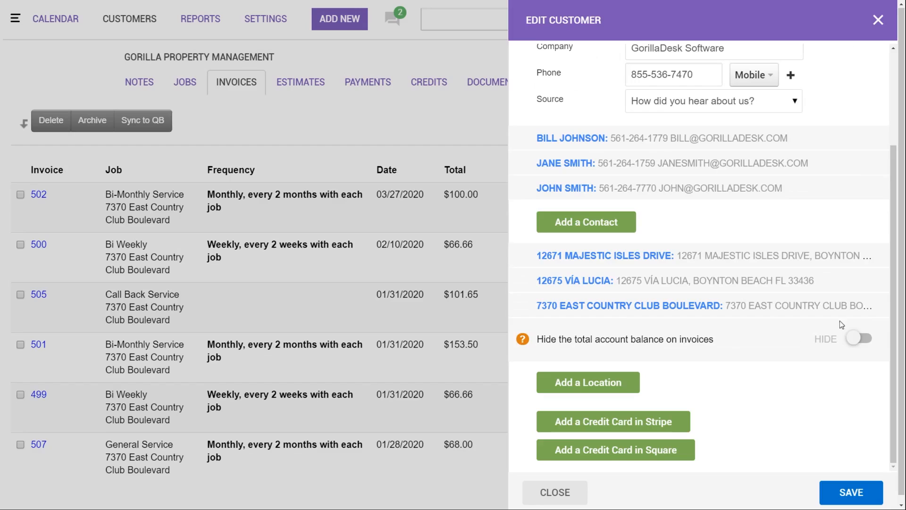
left_click(859, 339)
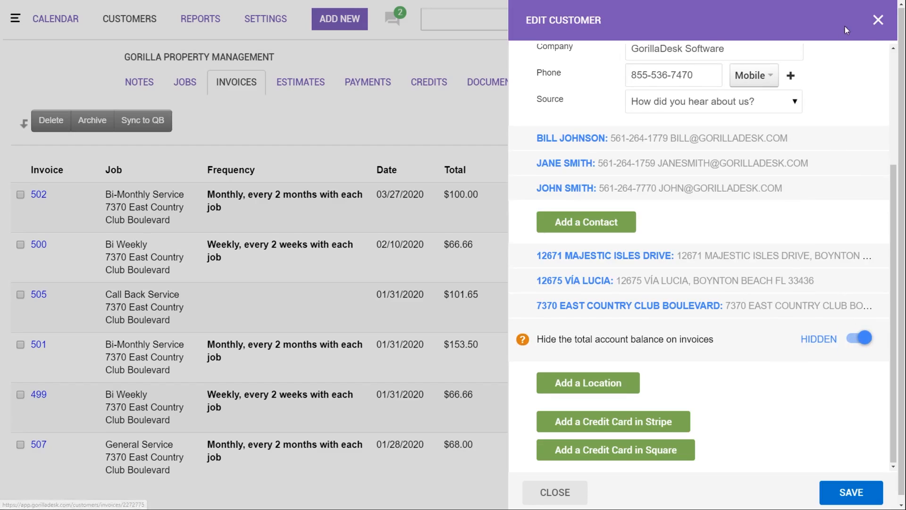
left_click(877, 20)
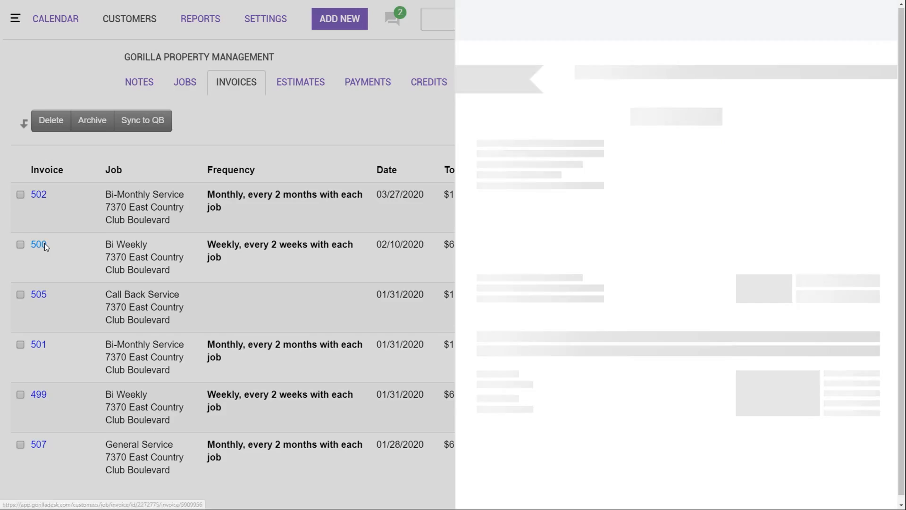
Verify invoice 500 now shows only its $66.66 amount due, then close it
left_click(38, 243)
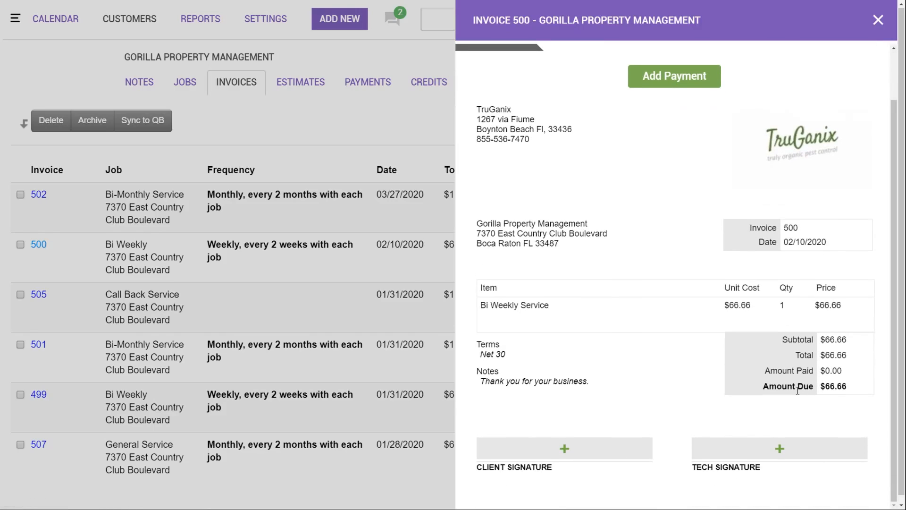
mouse_move(791, 382)
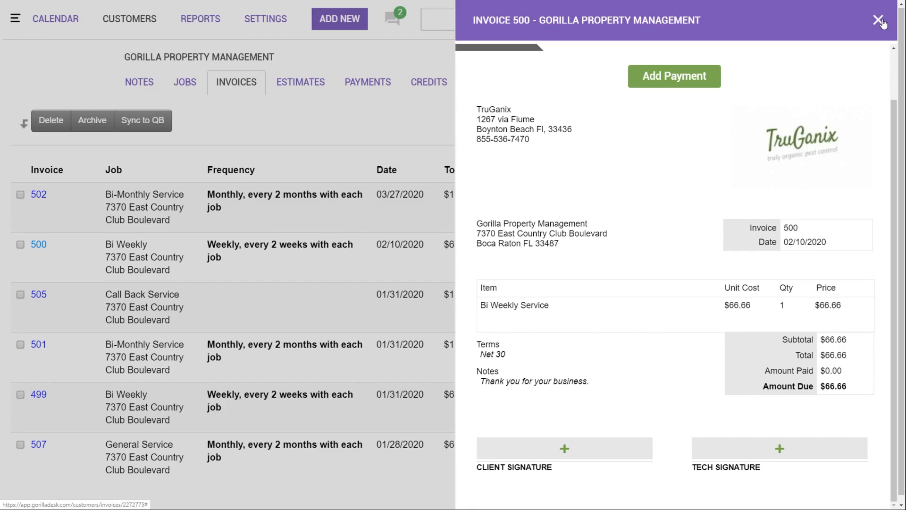
left_click(879, 20)
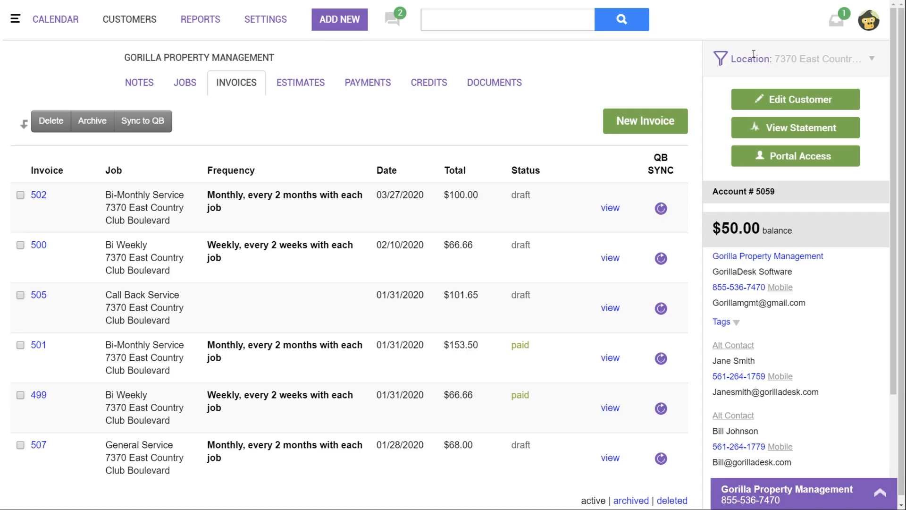
left_click(873, 59)
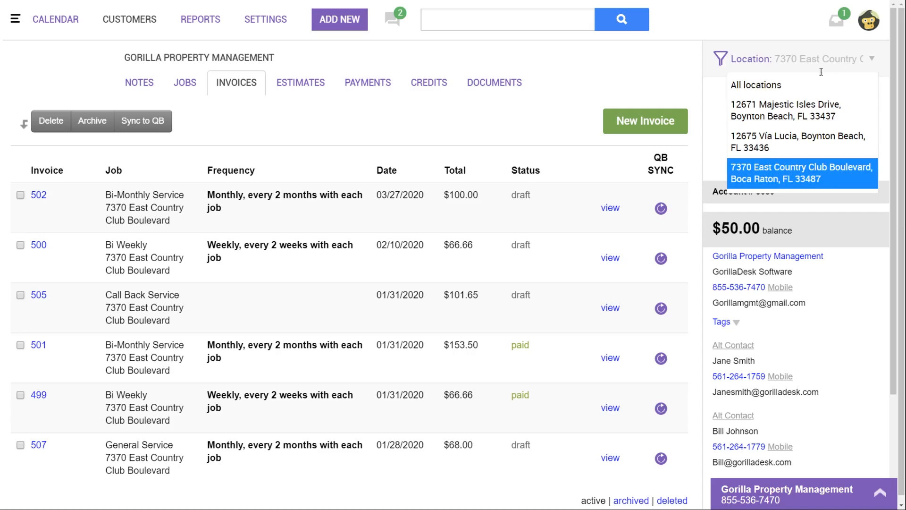
left_click(757, 85)
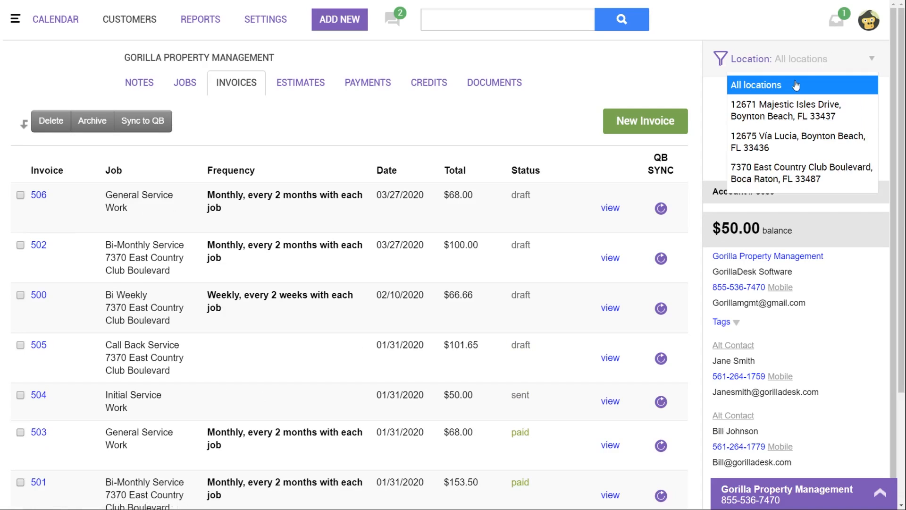
left_click(802, 172)
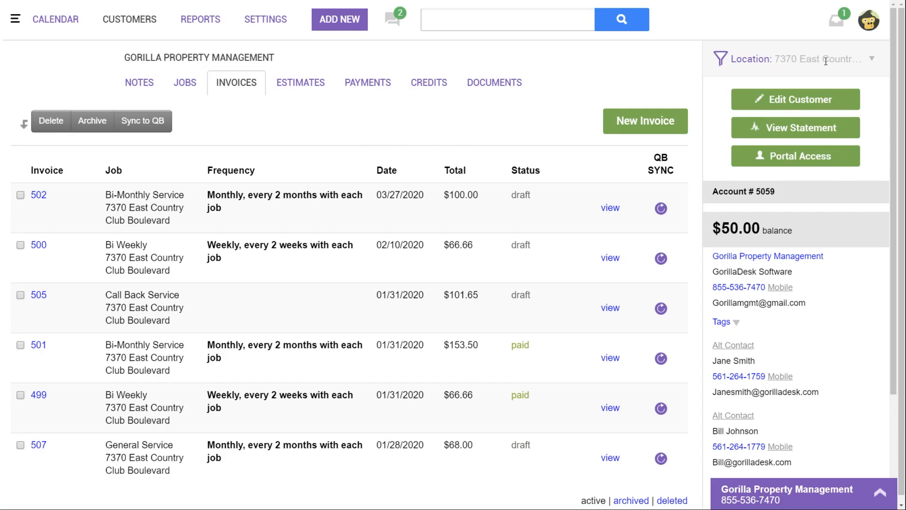
left_click(138, 82)
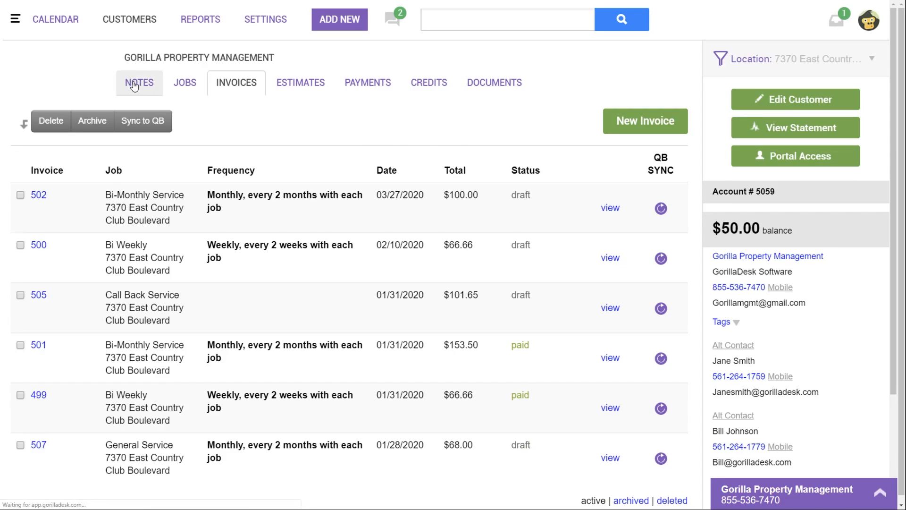
left_click(139, 82)
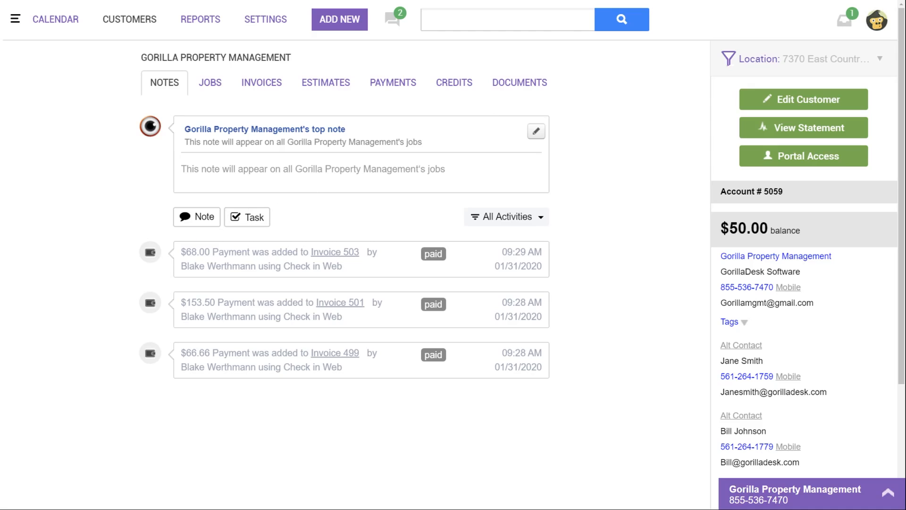
View the customer's January 2020 account statement showing a $50.00 balance
left_click(261, 82)
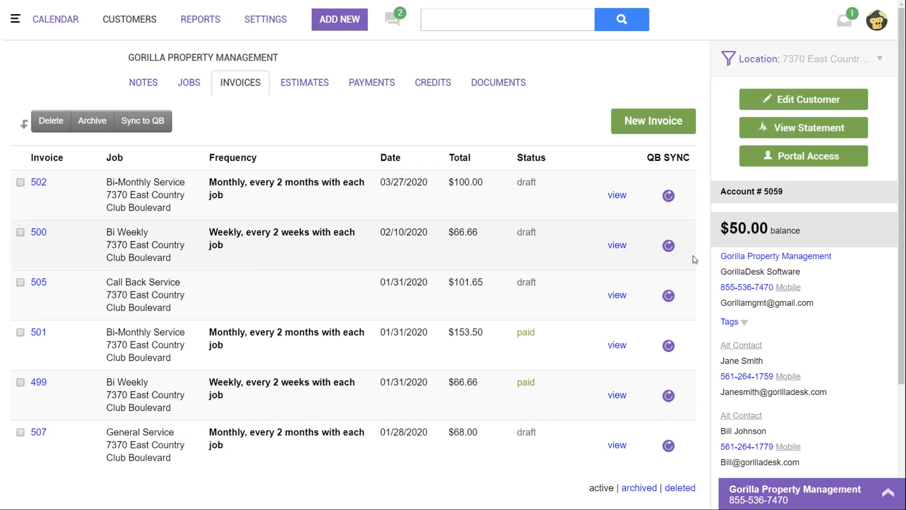
left_click(803, 127)
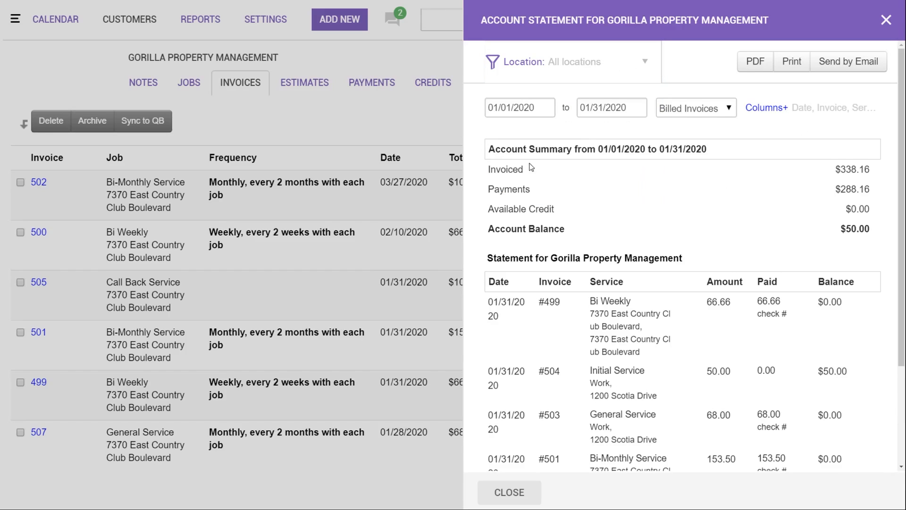
mouse_move(605, 231)
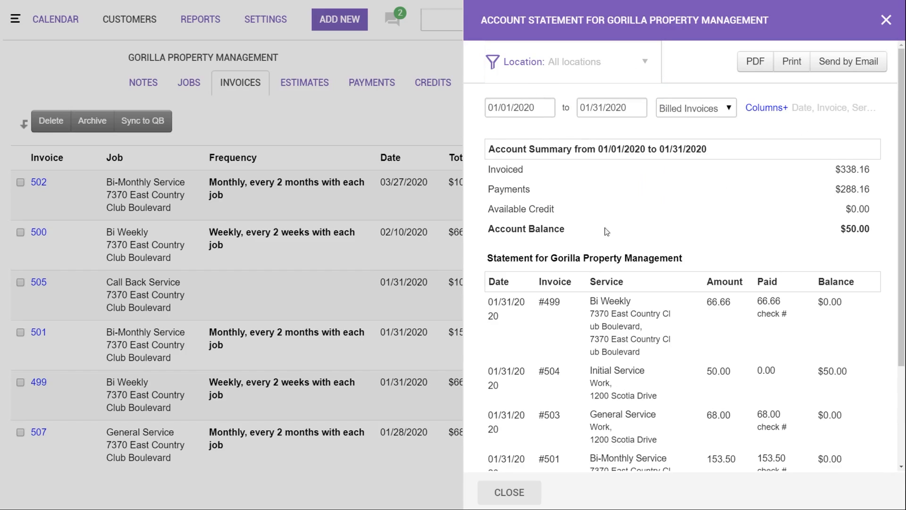
scroll("down", 3)
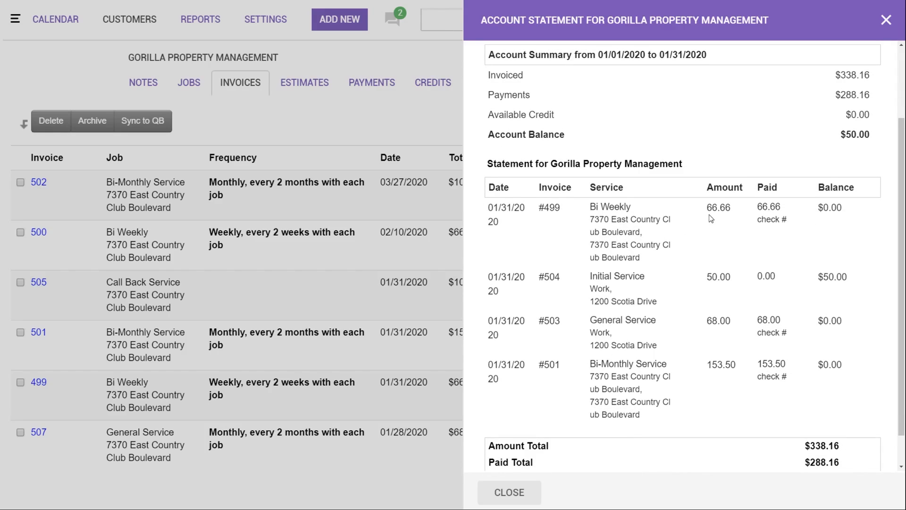
mouse_move(771, 216)
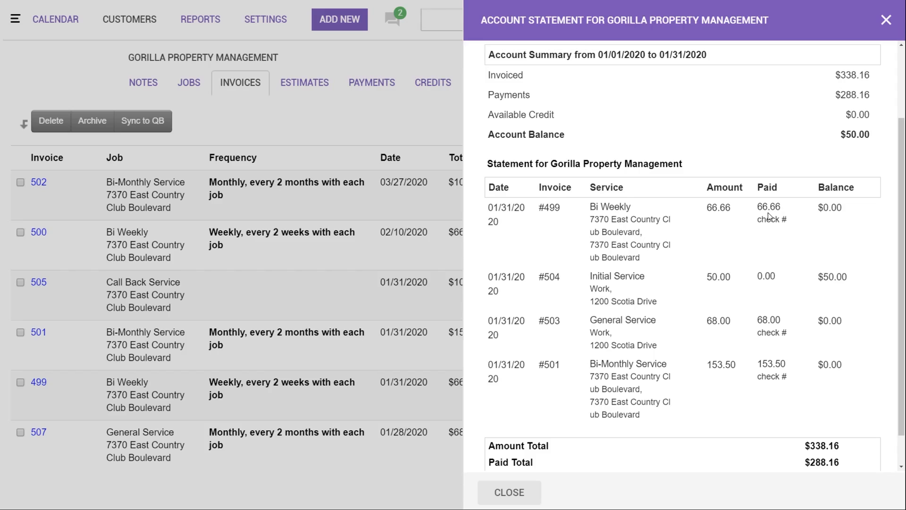
mouse_move(820, 275)
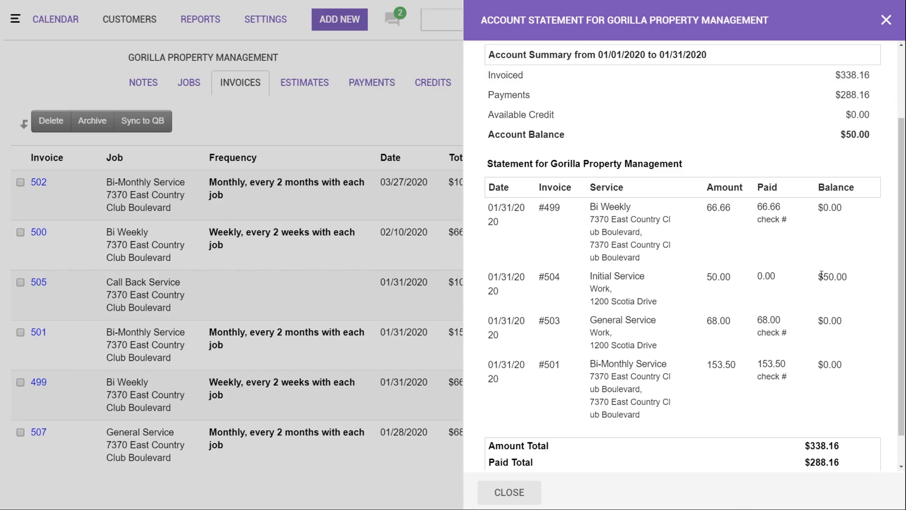
mouse_move(797, 271)
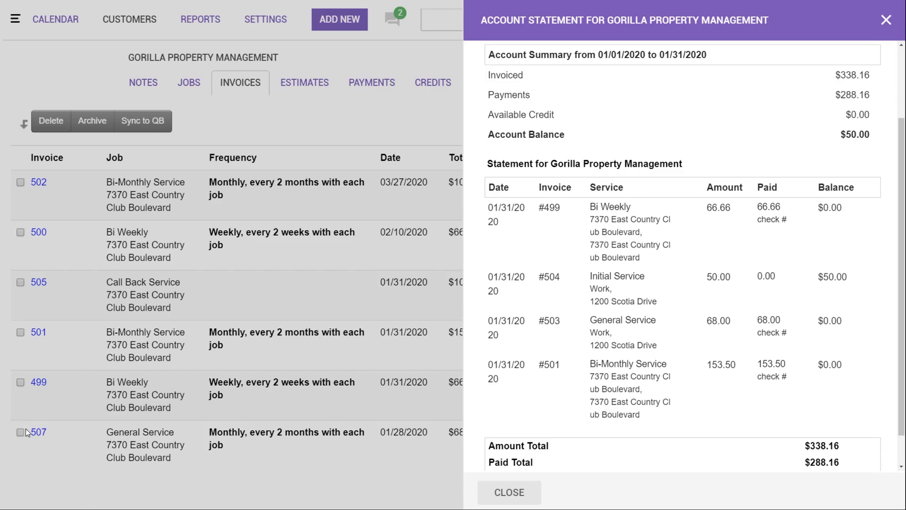
mouse_move(444, 440)
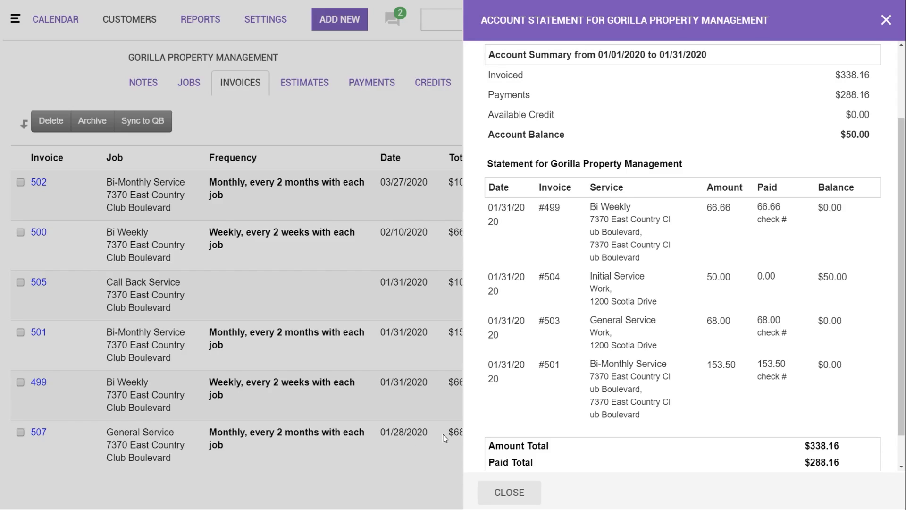
mouse_move(551, 236)
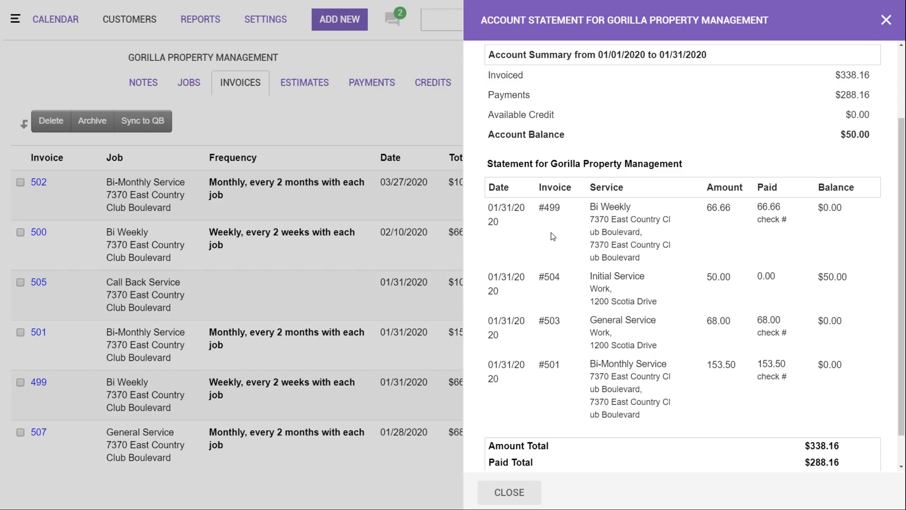
Change invoice 507 ($68.00) from Draft to Sent status
left_click(509, 492)
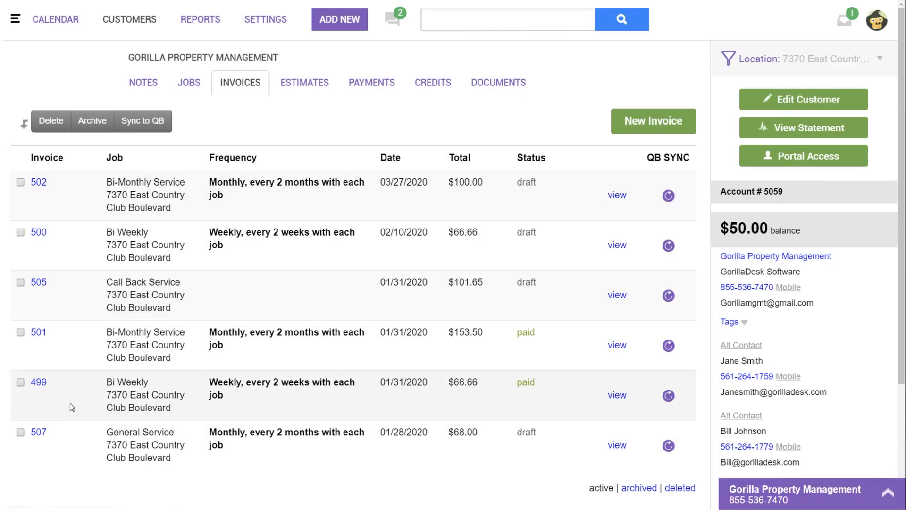
left_click(617, 444)
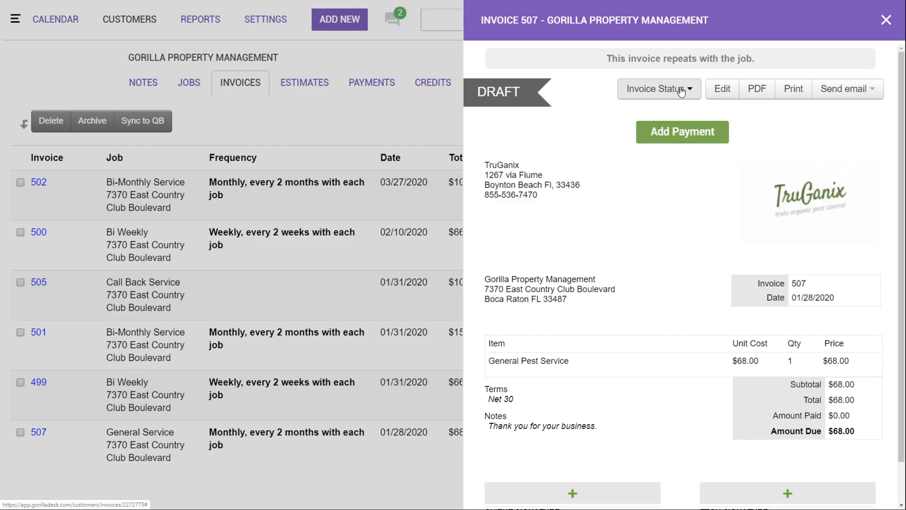
left_click(658, 89)
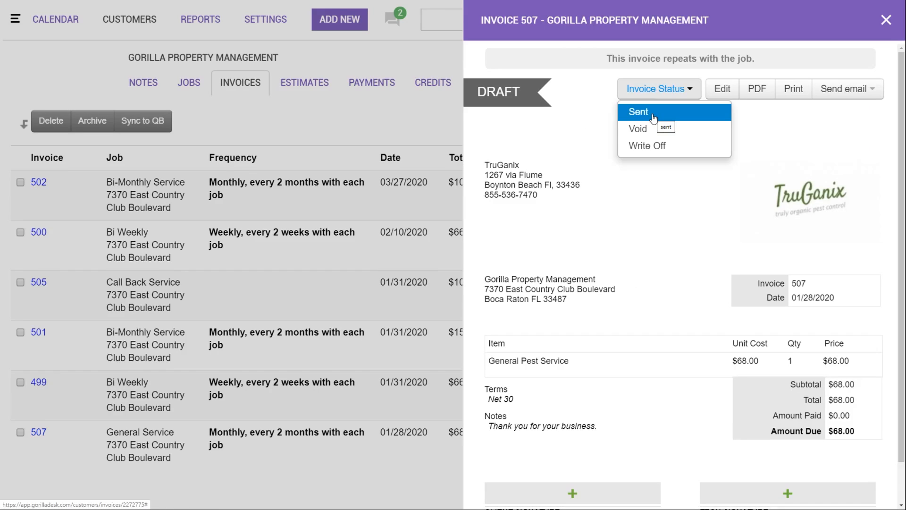
left_click(637, 111)
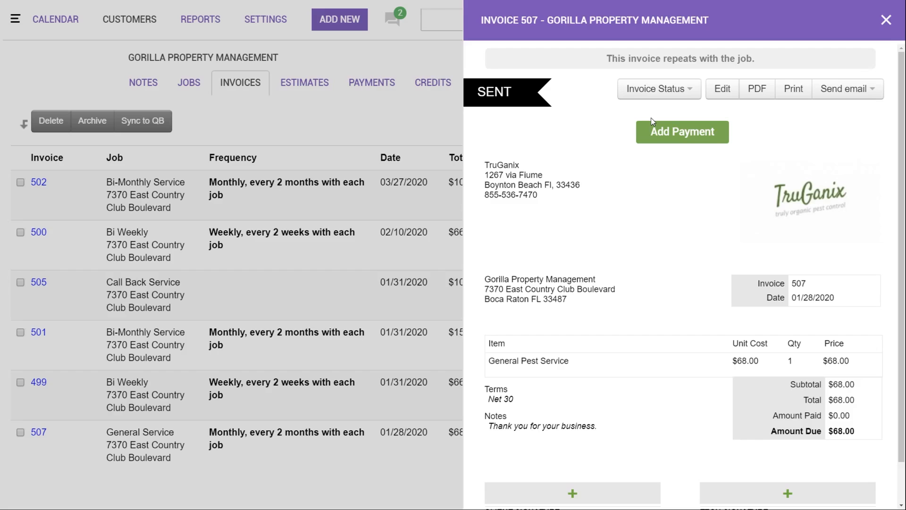
mouse_move(790, 48)
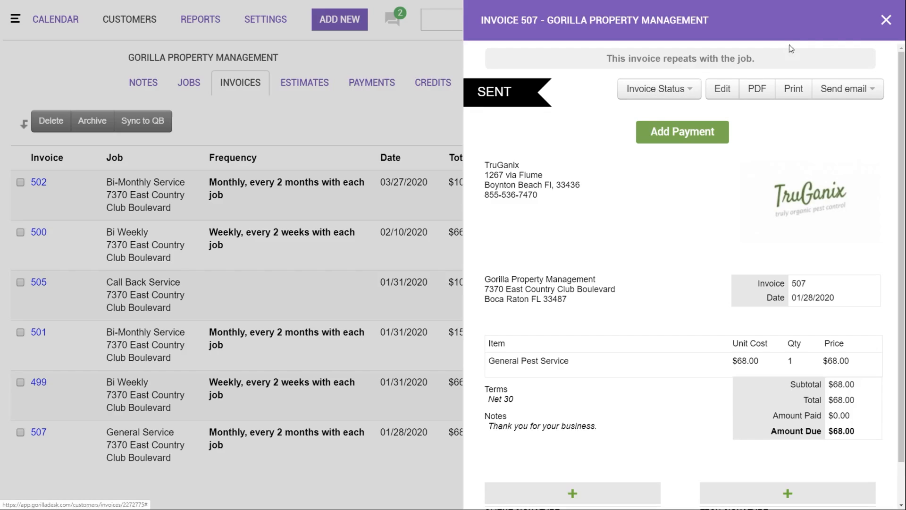
Check the January statement now lists invoice 507, then return to the invoices list
left_click(886, 20)
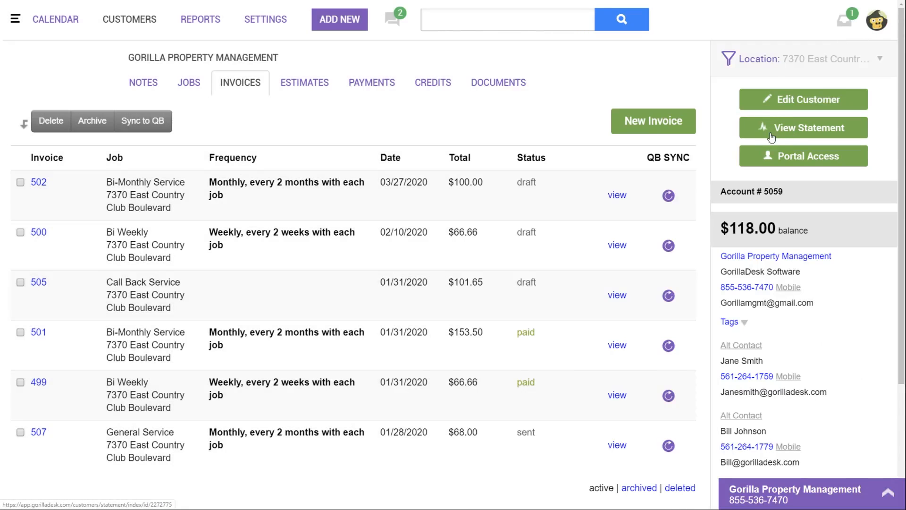
left_click(803, 128)
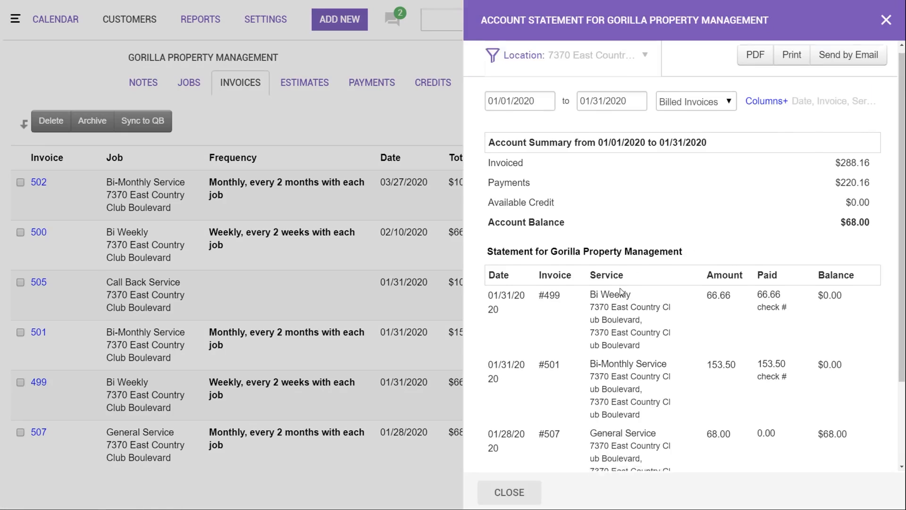
scroll("down", 3)
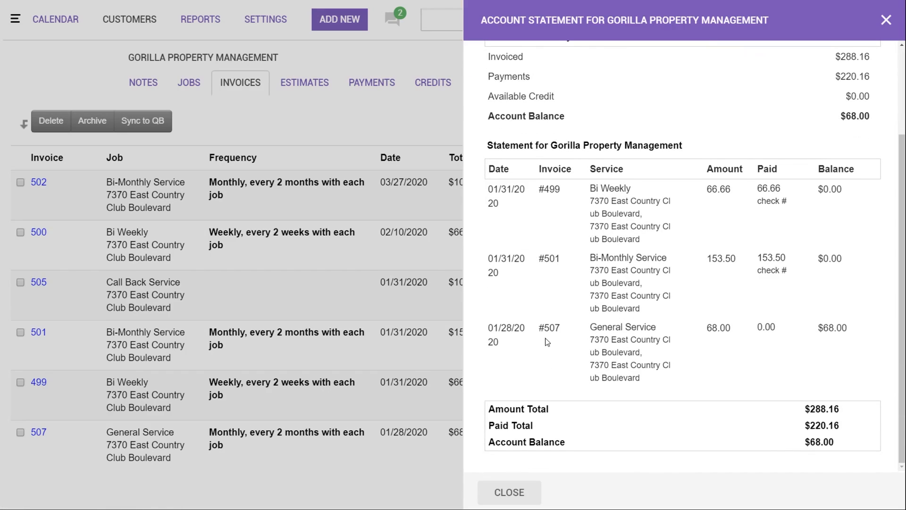
mouse_move(834, 344)
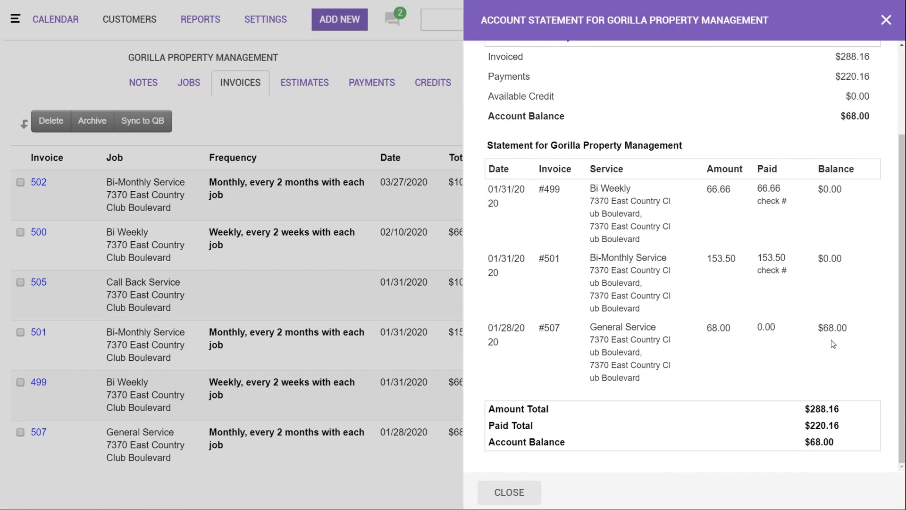
mouse_move(882, 36)
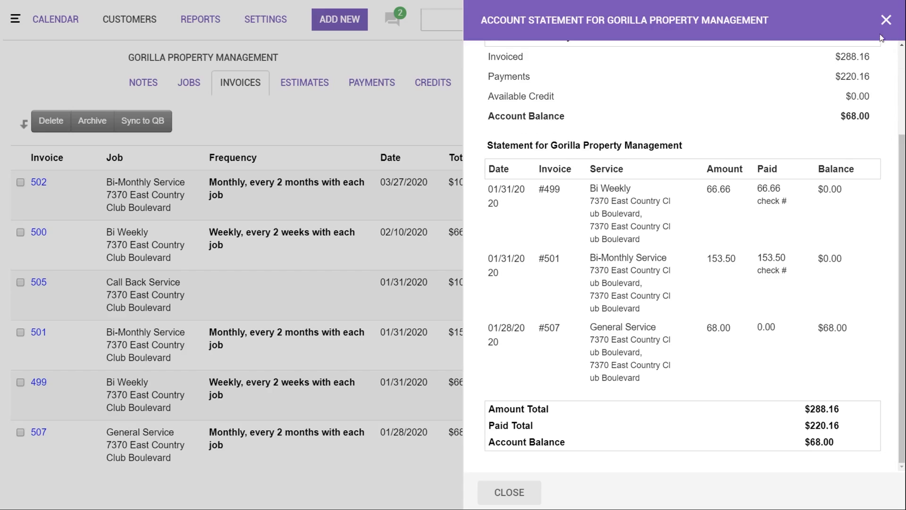
left_click(885, 20)
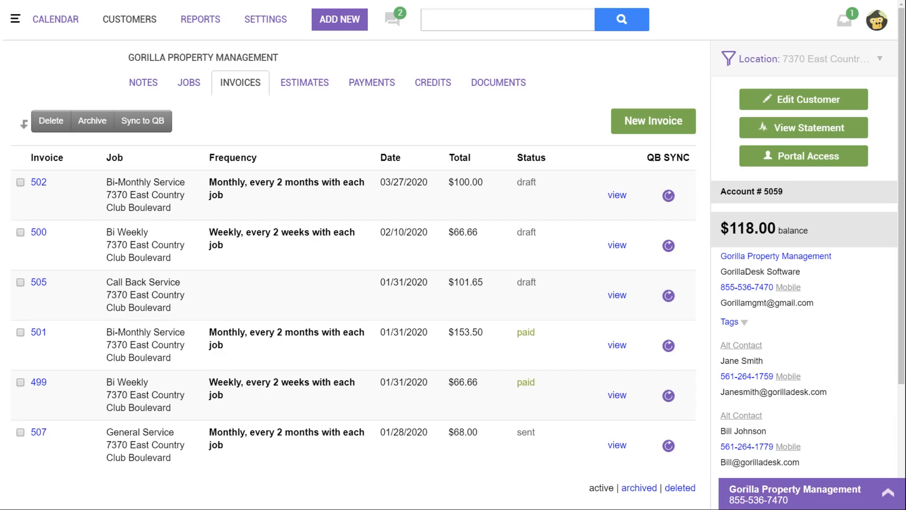
mouse_move(142, 83)
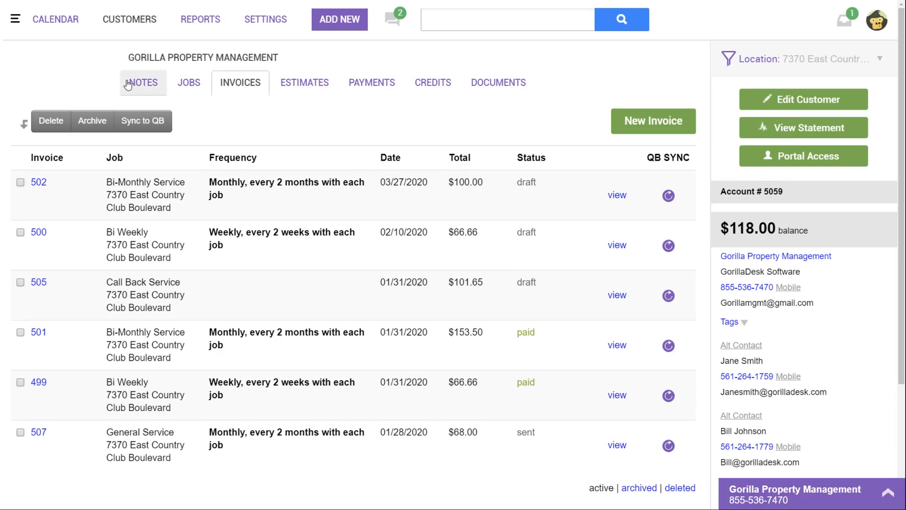
Start a new February 1 job on the calendar for Gorilla Property Management
left_click(56, 19)
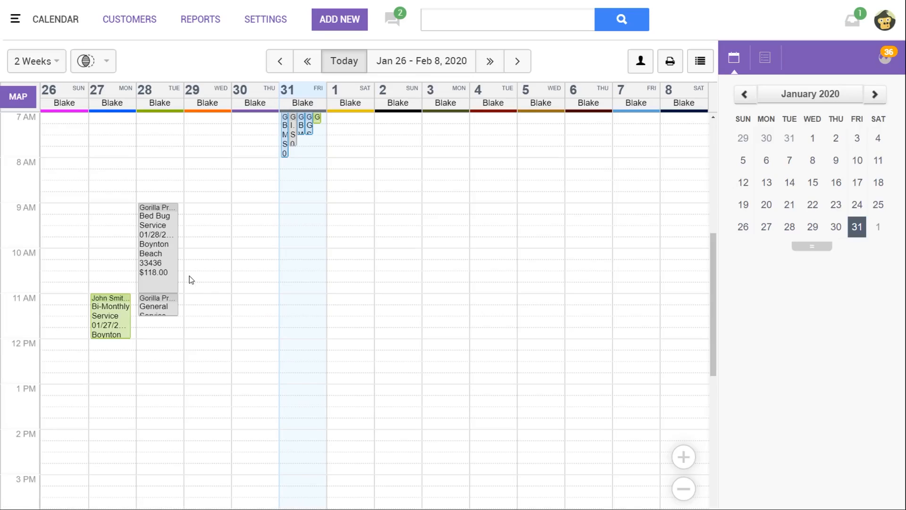
mouse_move(338, 279)
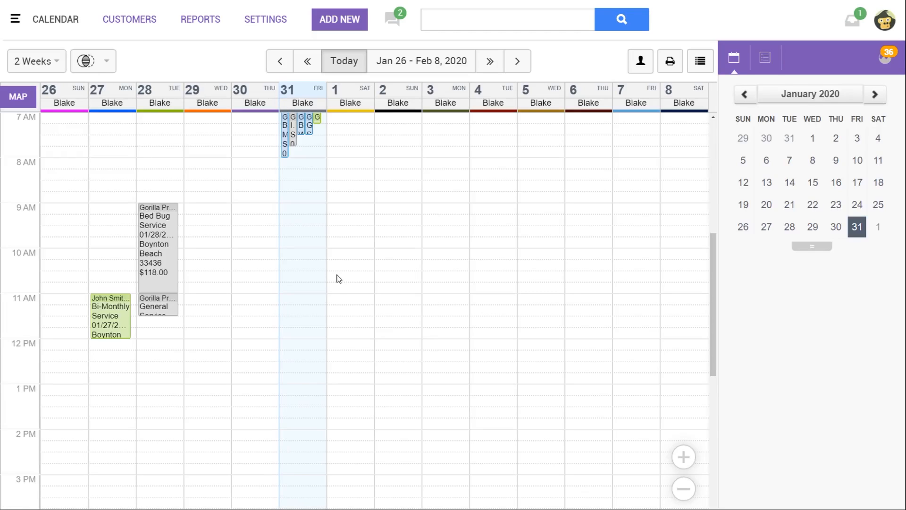
left_click(339, 19)
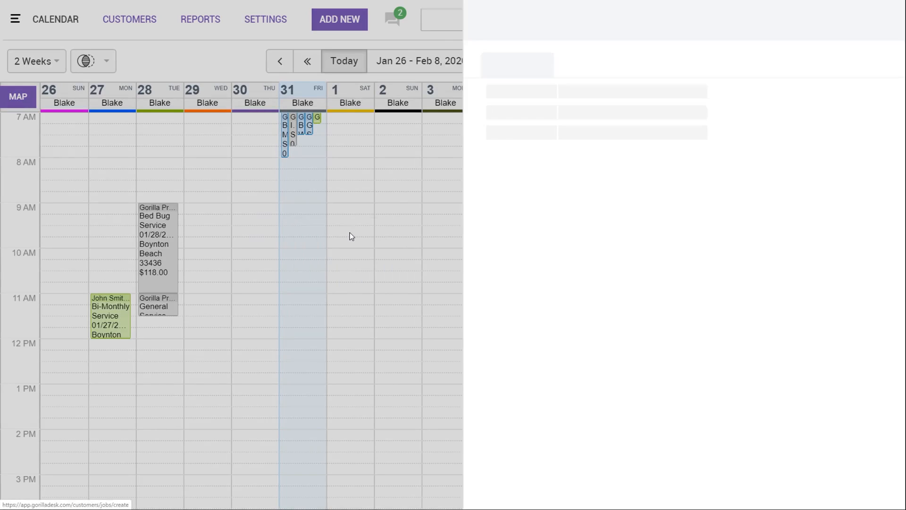
left_click(339, 19)
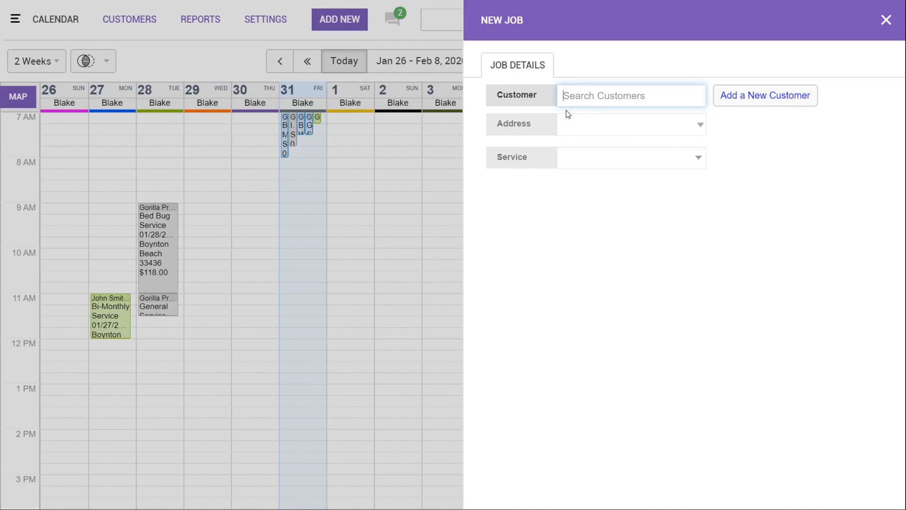
type("goril")
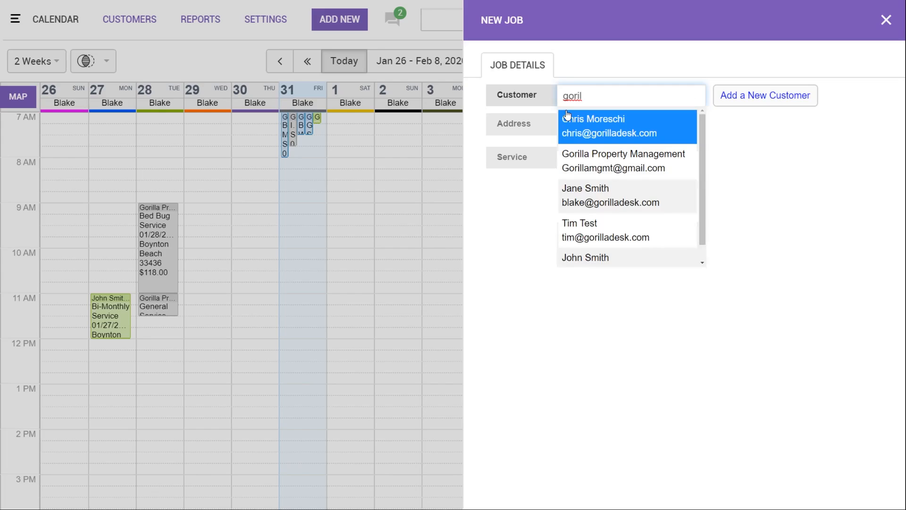
left_click(624, 160)
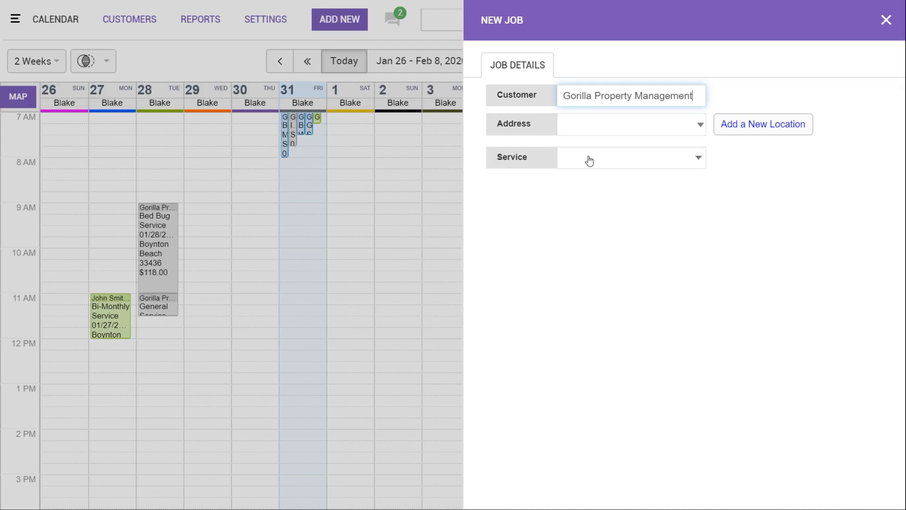
mouse_move(604, 125)
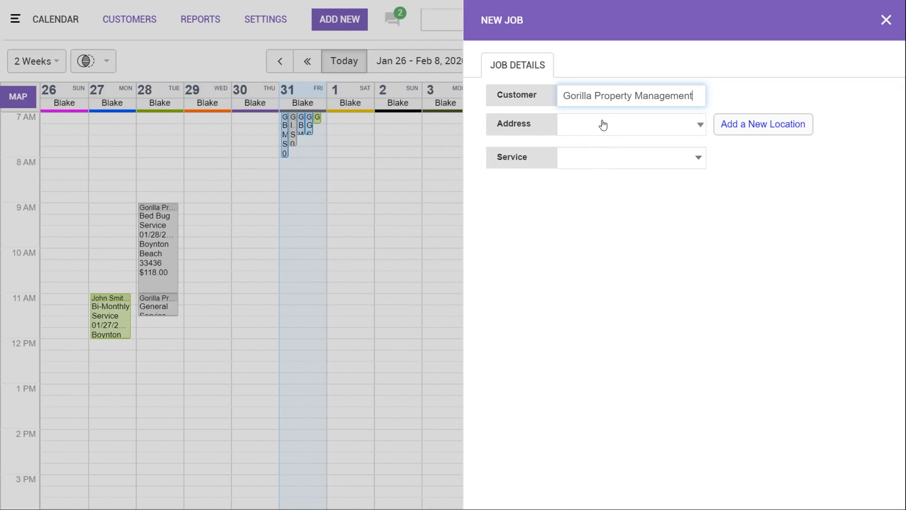
left_click(630, 124)
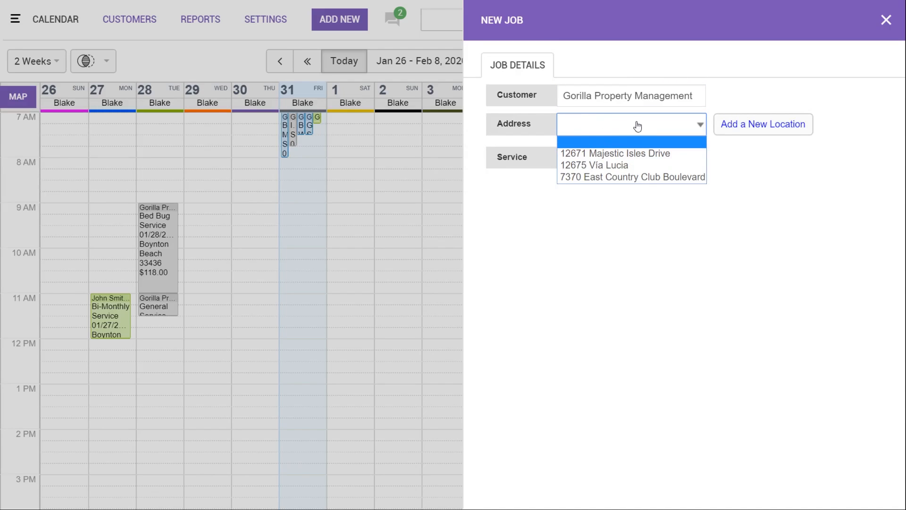
mouse_move(593, 165)
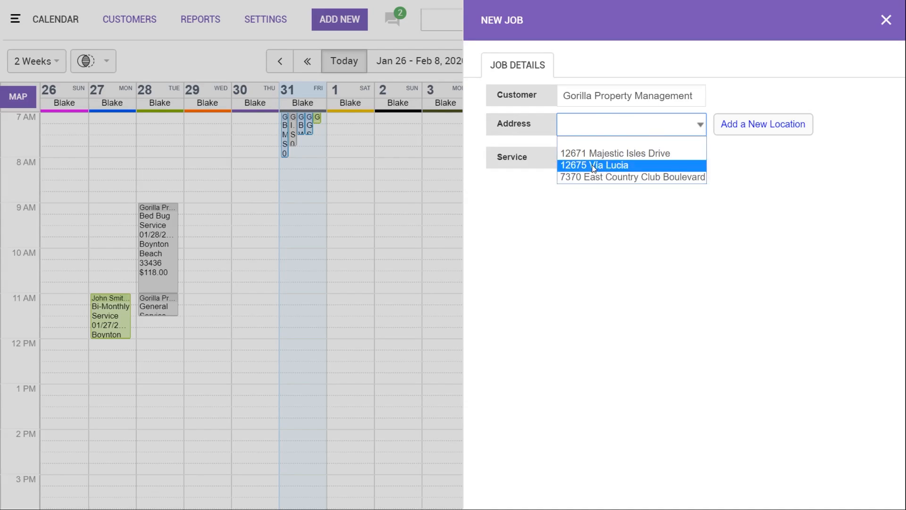
left_click(595, 165)
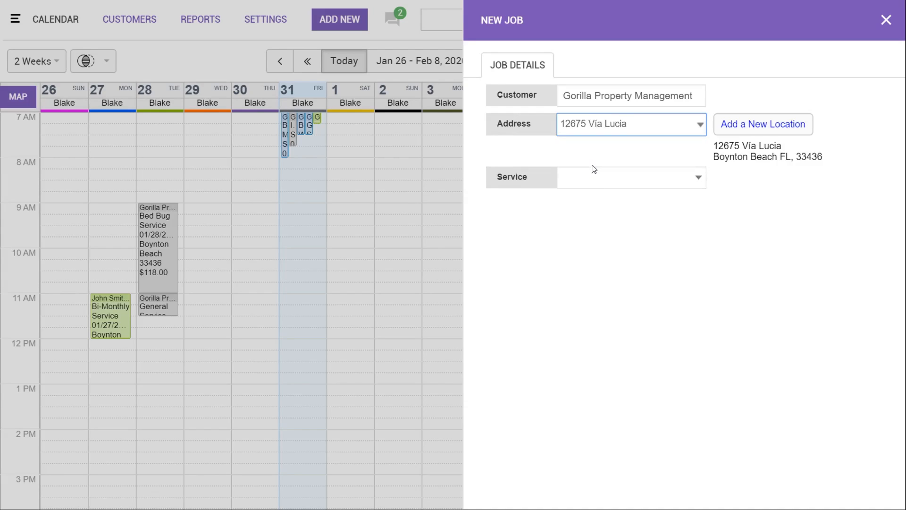
mouse_move(671, 210)
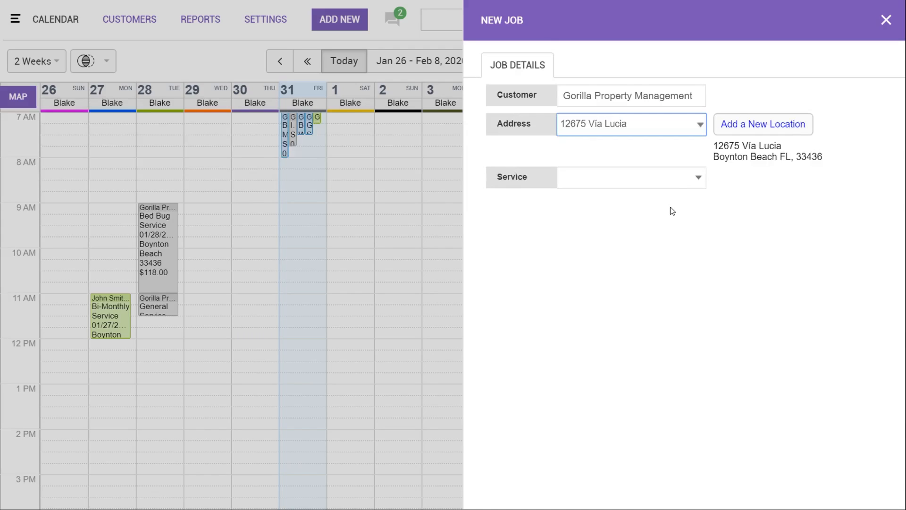
left_click(630, 177)
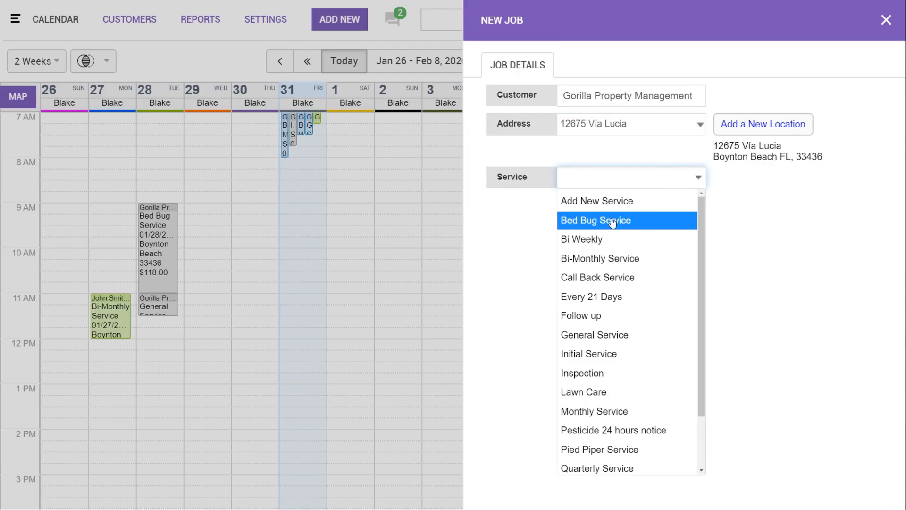
left_click(596, 220)
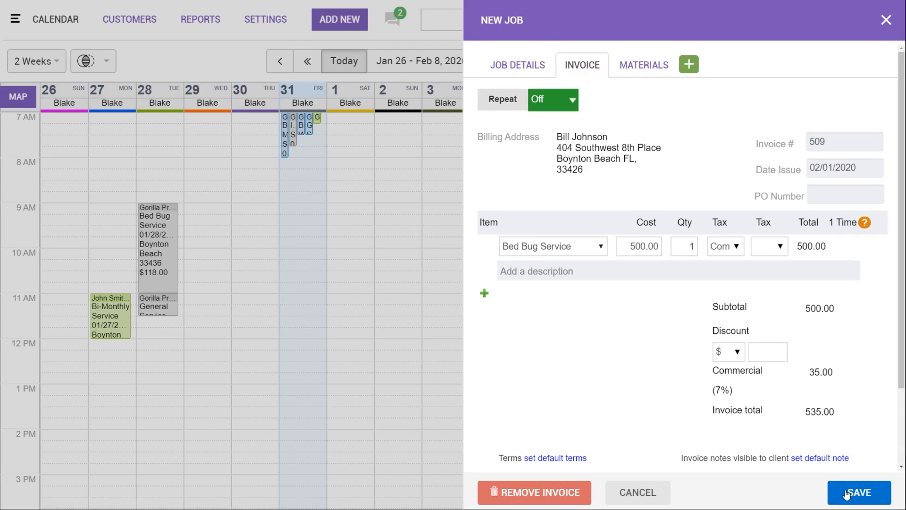
left_click(859, 492)
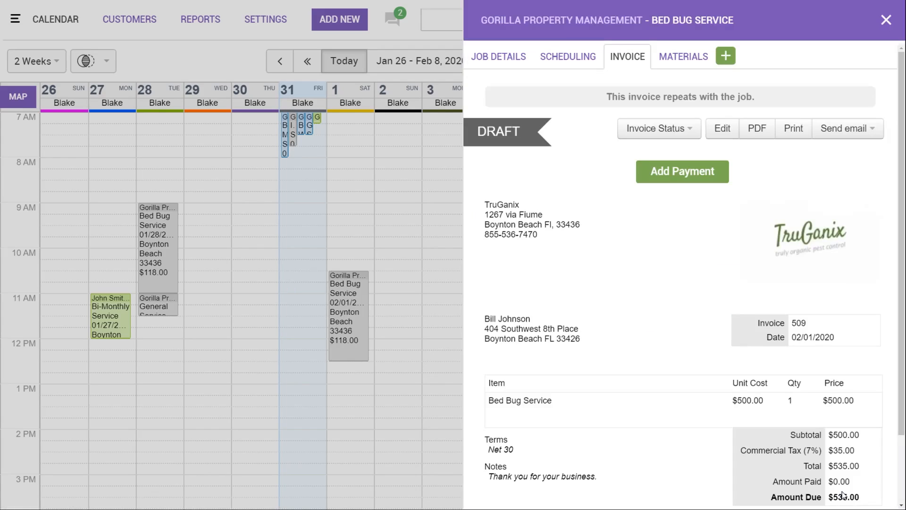